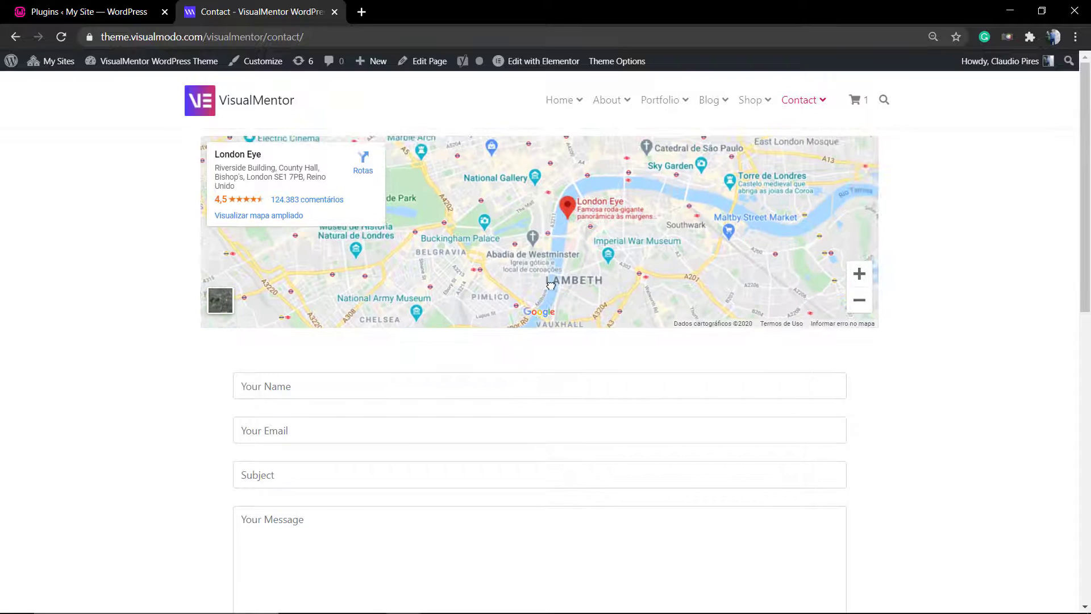
# Review Installed Plugins, confirming Contact Form 7, Elementor and Essential Addons are active.
pyautogui.scroll(-3)
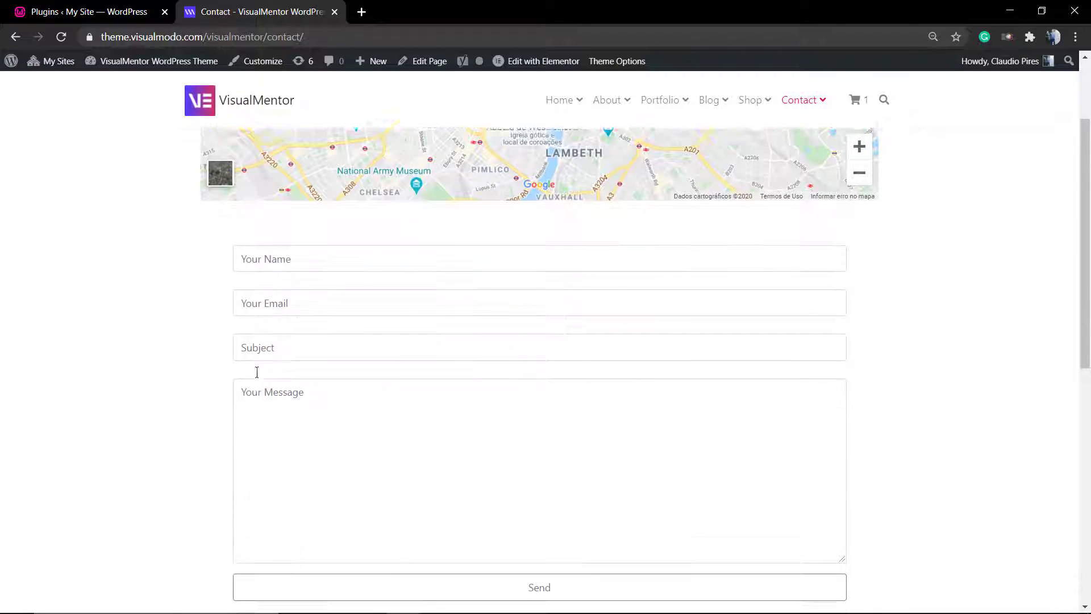
pyautogui.scroll(-3)
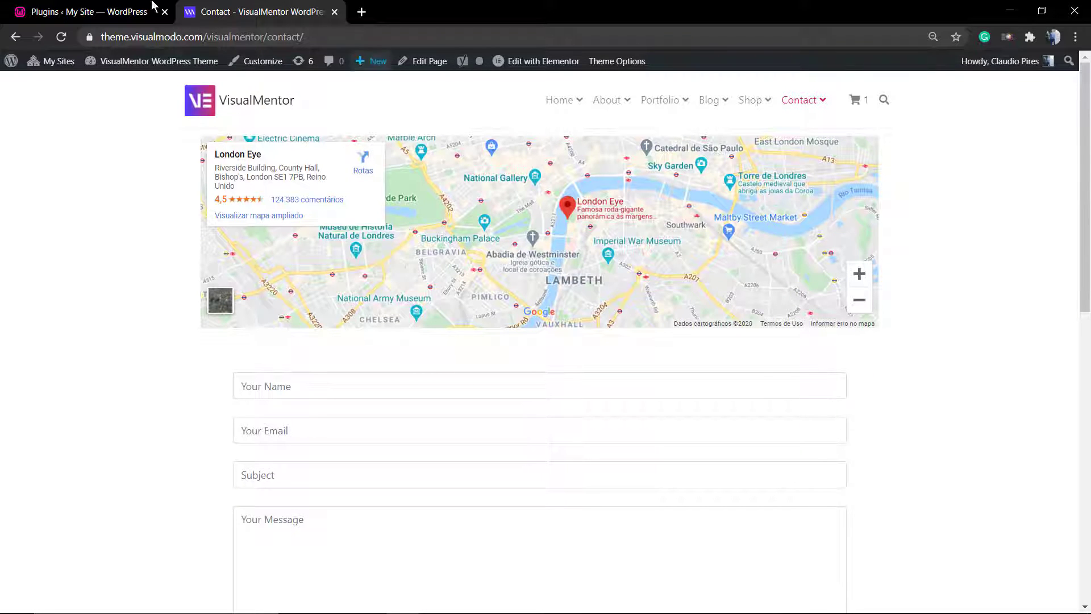
pyautogui.click(83, 11)
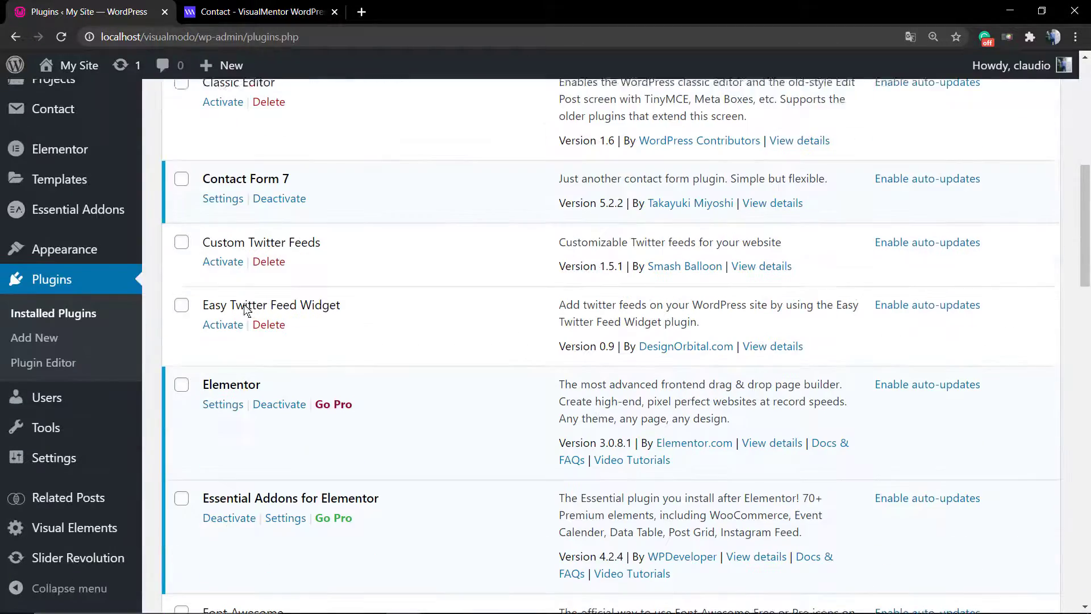
pyautogui.scroll(-3)
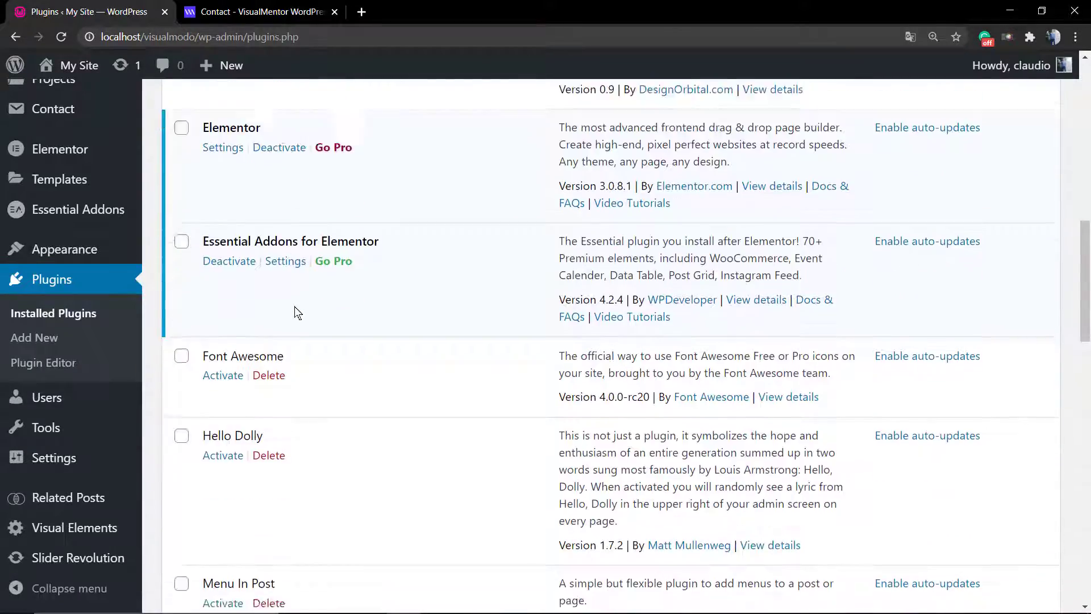
pyautogui.scroll(-3)
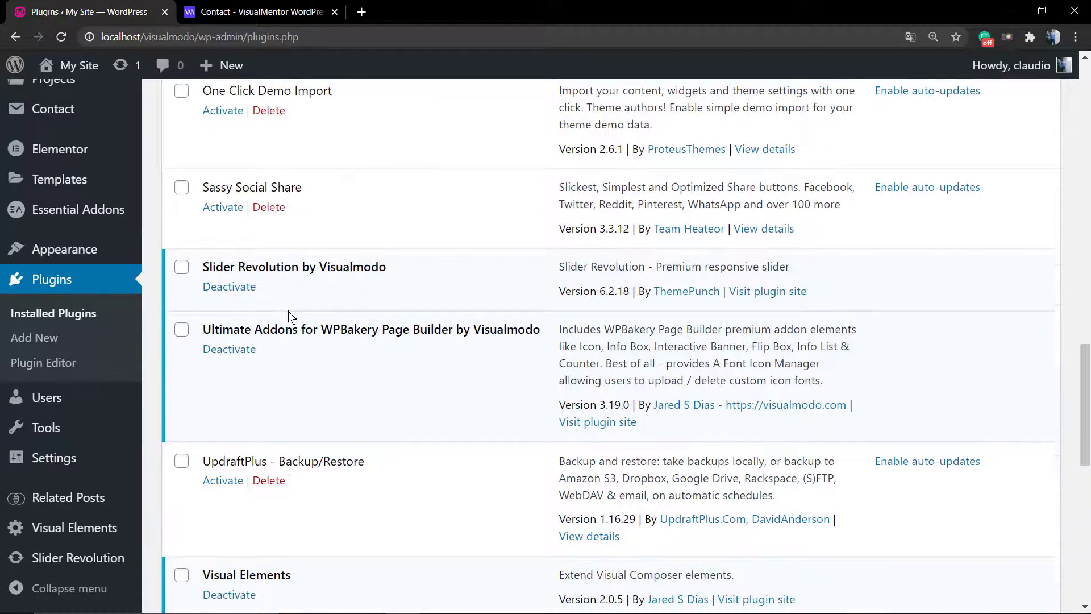
pyautogui.scroll(3)
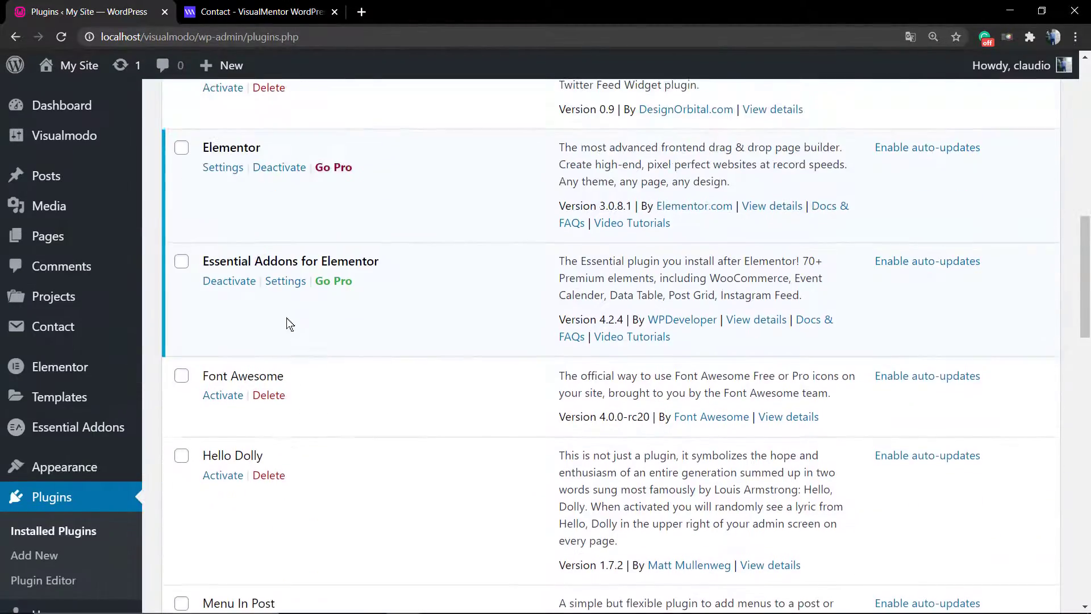
pyautogui.scroll(3)
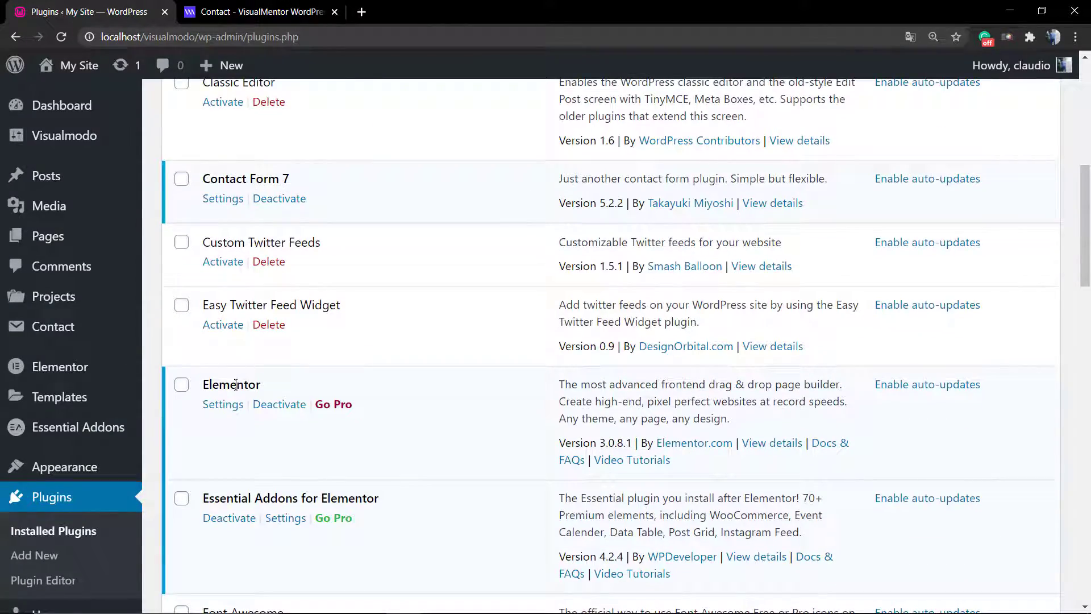
pyautogui.doubleClick(291, 497)
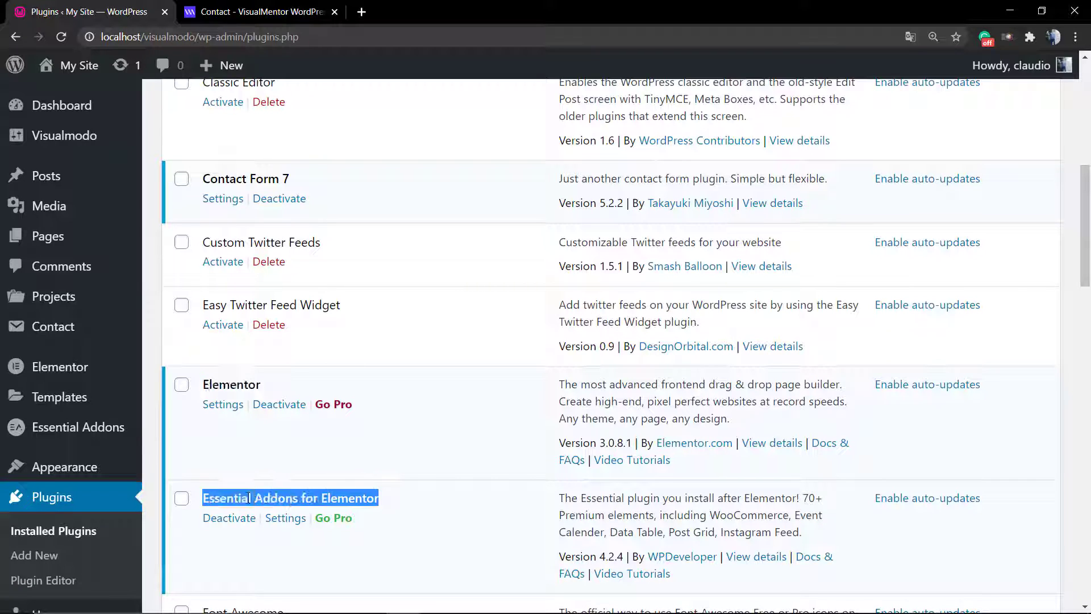
pyautogui.moveTo(285, 482)
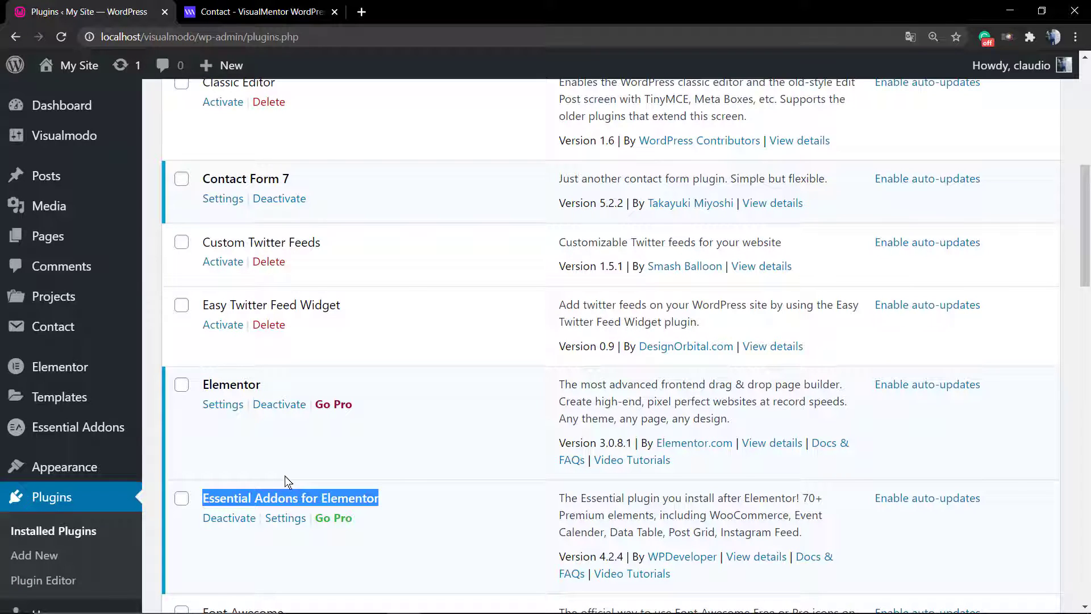
pyautogui.moveTo(273, 466)
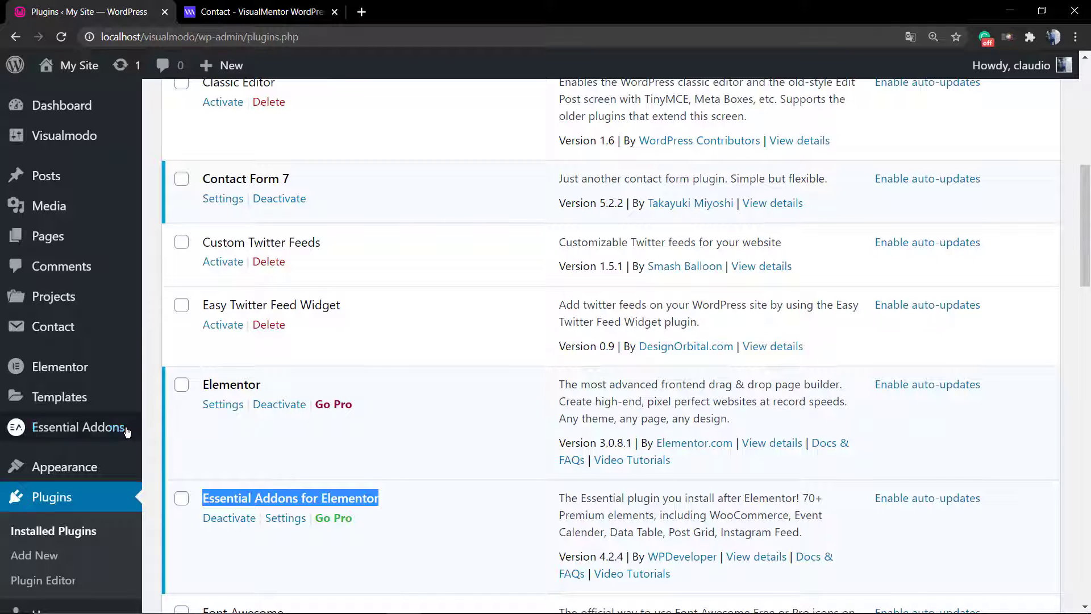
pyautogui.scroll(3)
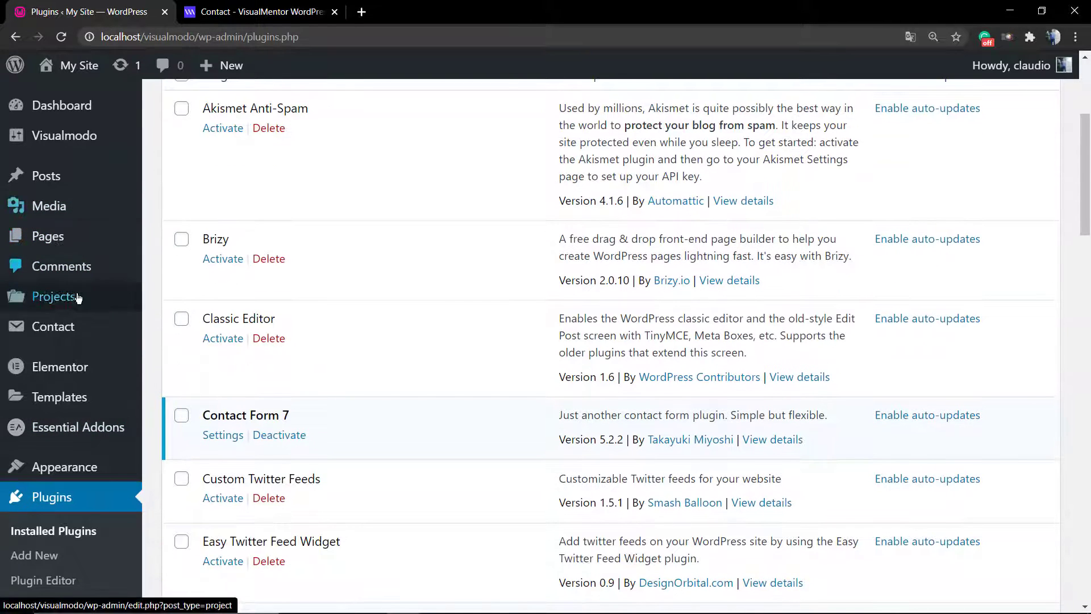
# Add a new Contact Form 7 form titled 'My contact form' with the default fields.
pyautogui.click(223, 434)
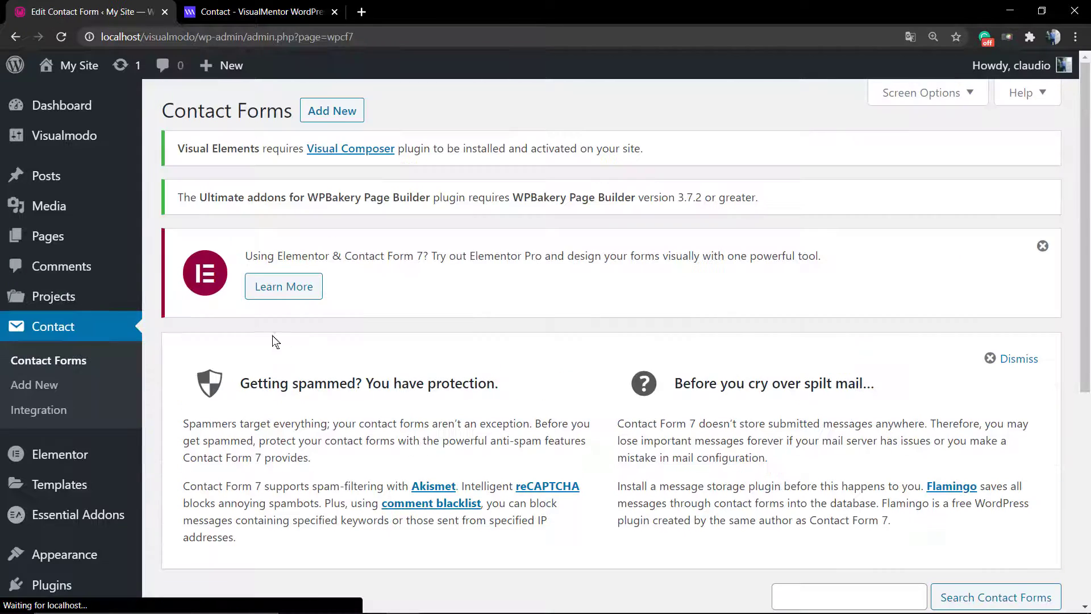
pyautogui.click(332, 110)
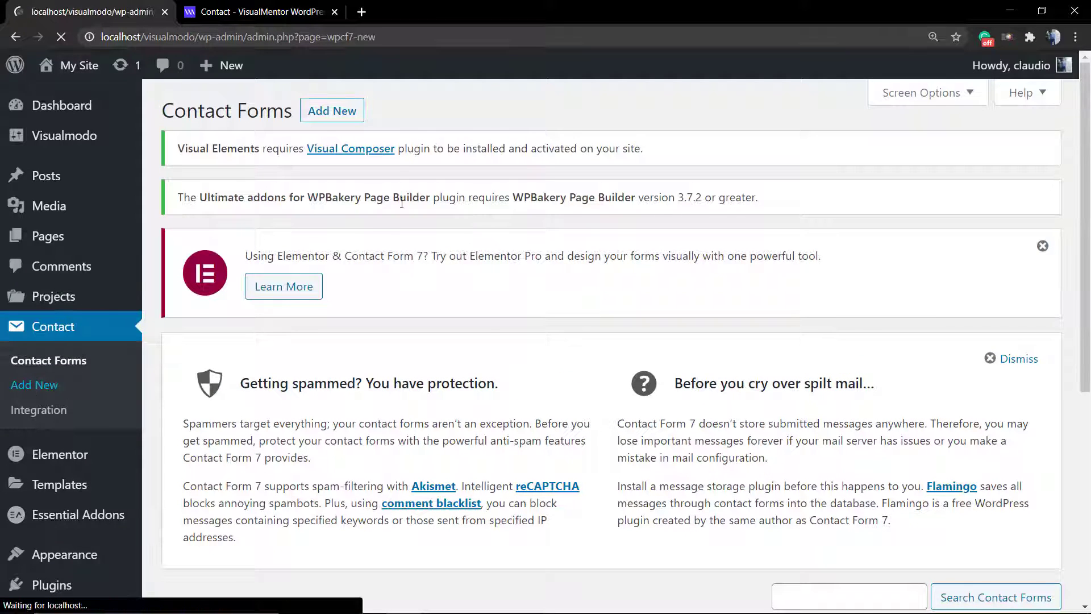
pyautogui.click(34, 385)
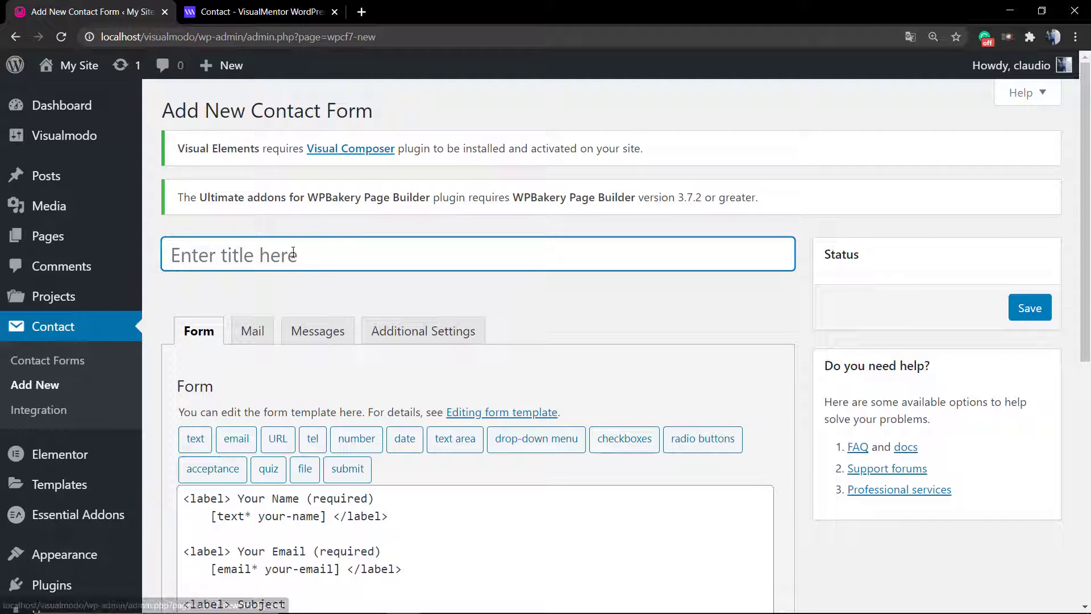
pyautogui.write('My')
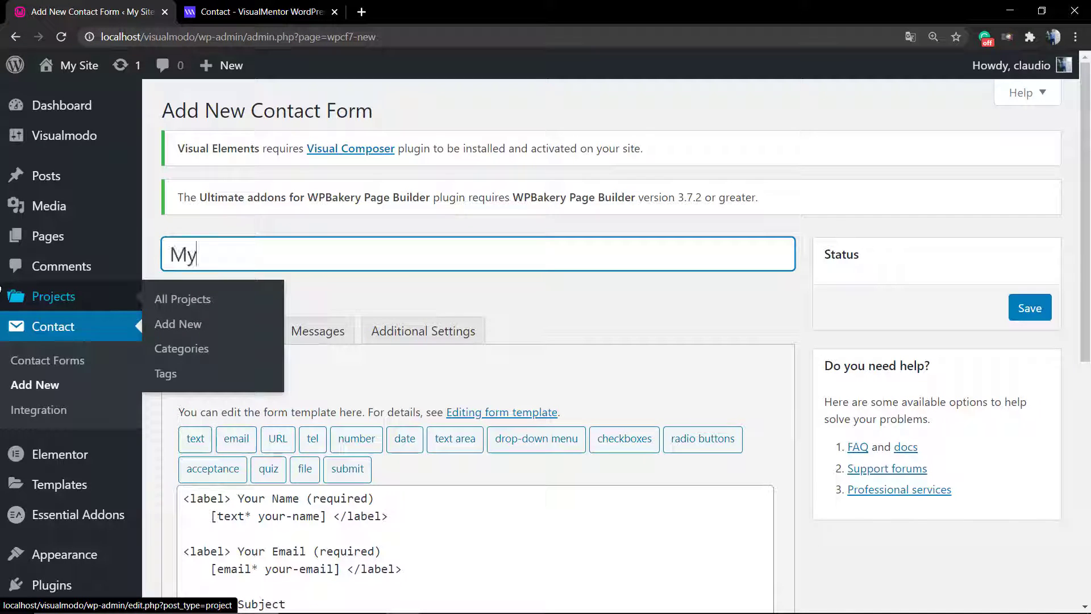
pyautogui.write('contact form')
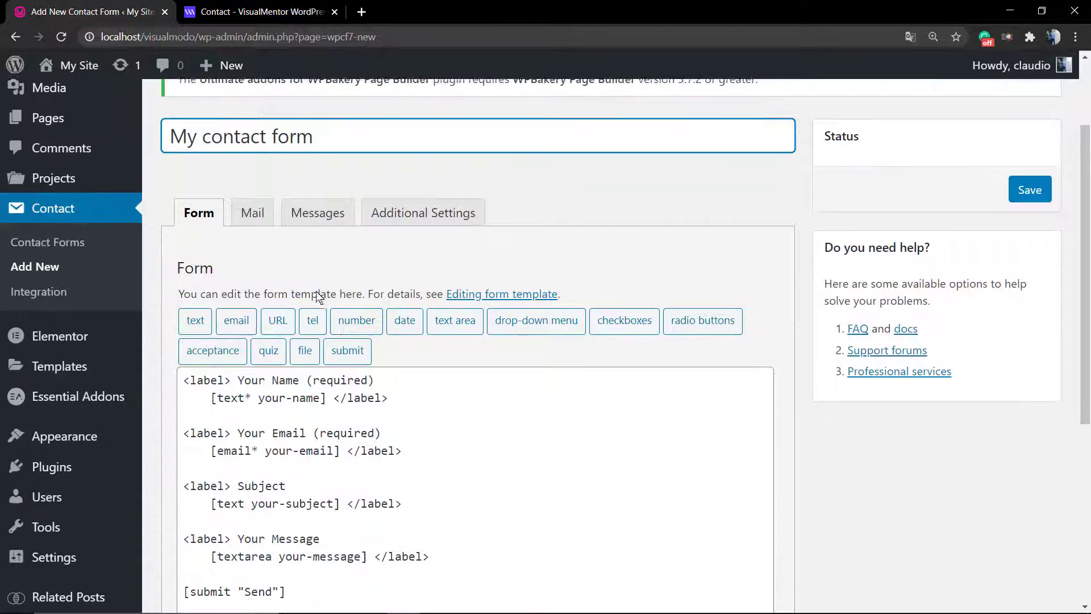
pyautogui.scroll(-3)
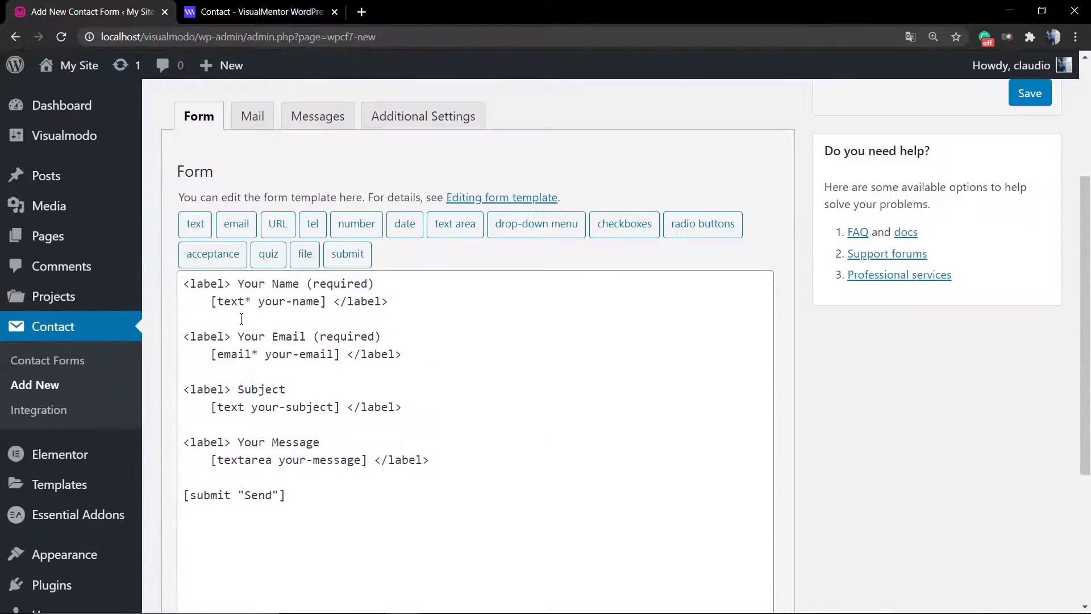
pyautogui.click(251, 115)
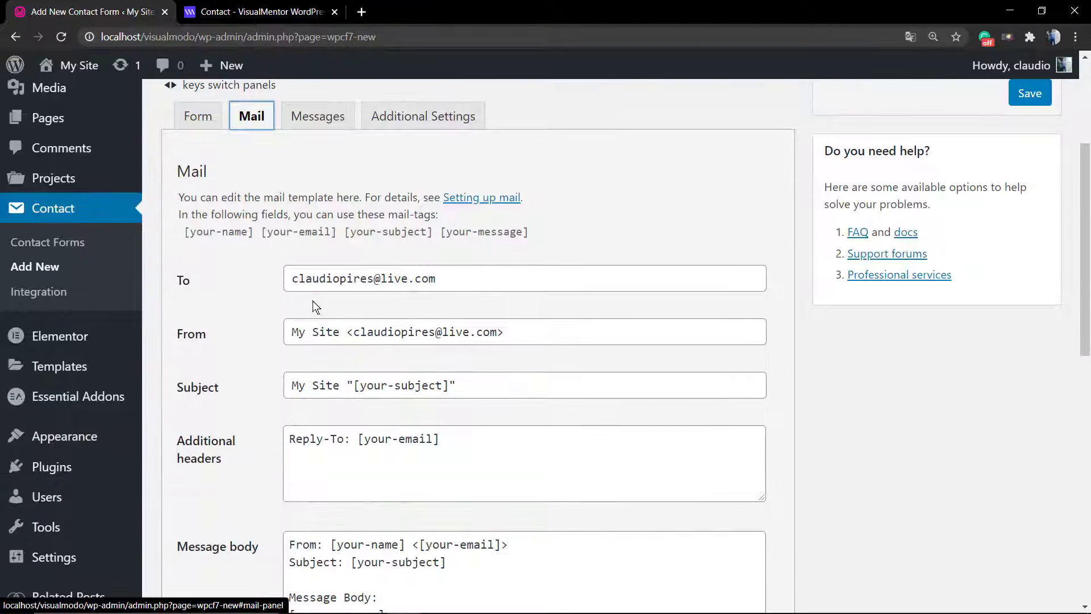
pyautogui.scroll(-3)
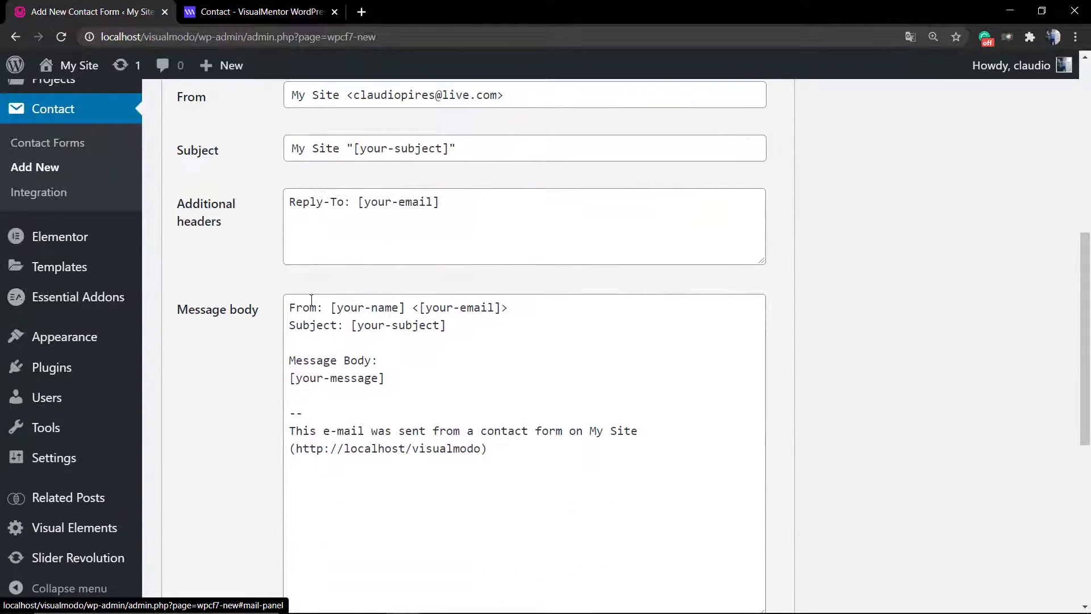
pyautogui.click(198, 331)
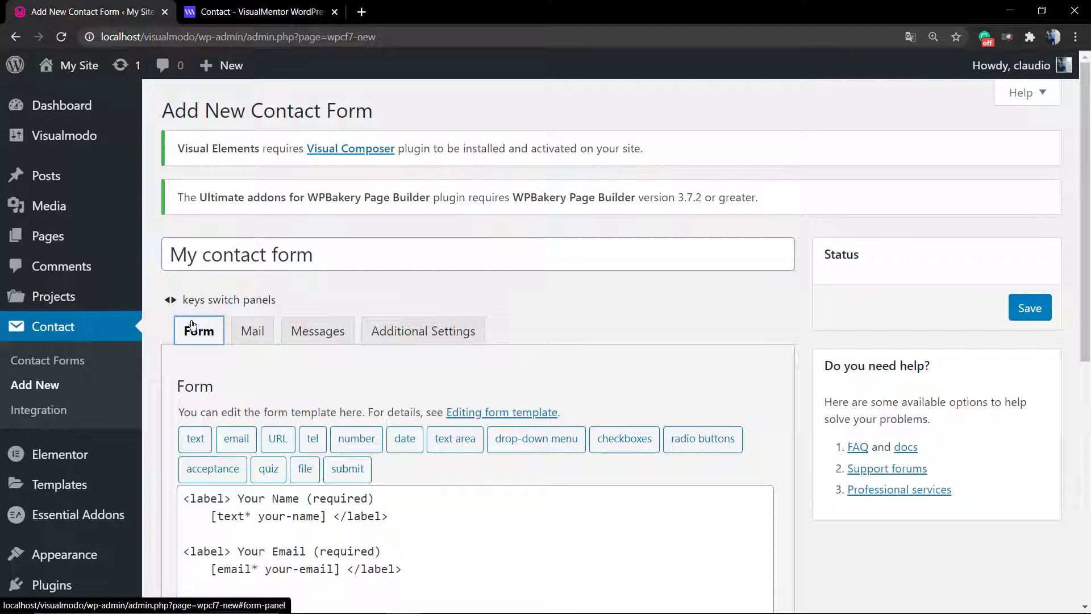
pyautogui.scroll(-3)
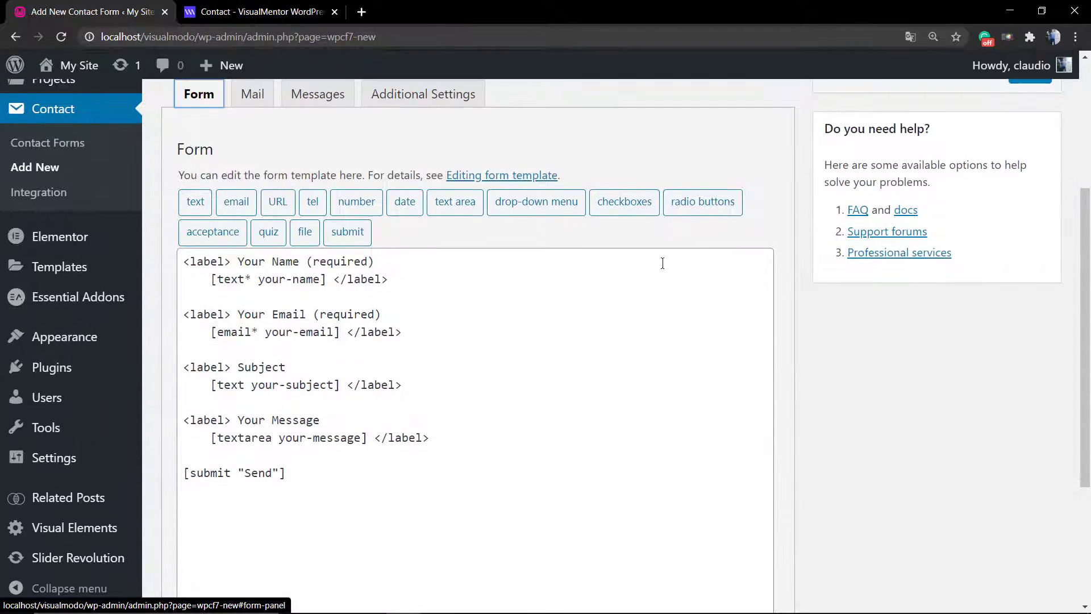
pyautogui.scroll(3)
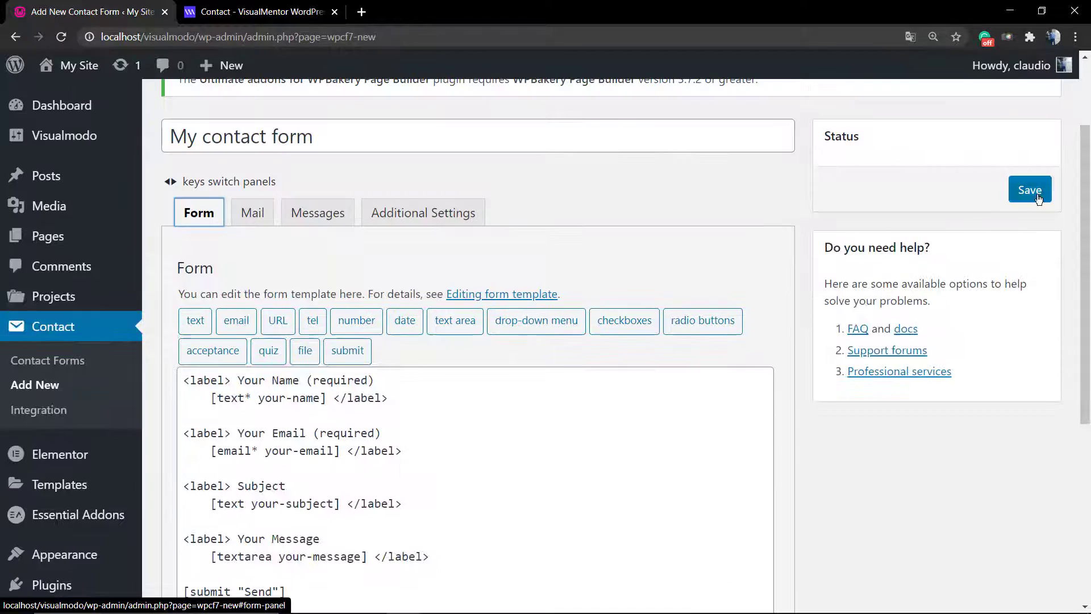
# Save 'My contact form' to generate its shortcode and return to the forms list.
pyautogui.click(1029, 189)
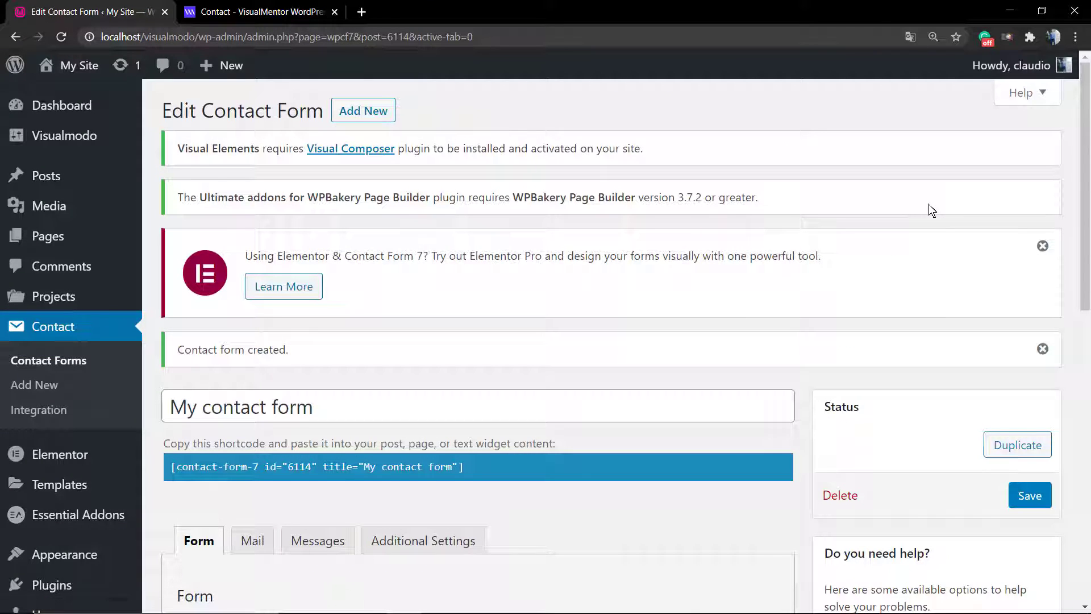
pyautogui.moveTo(853, 205)
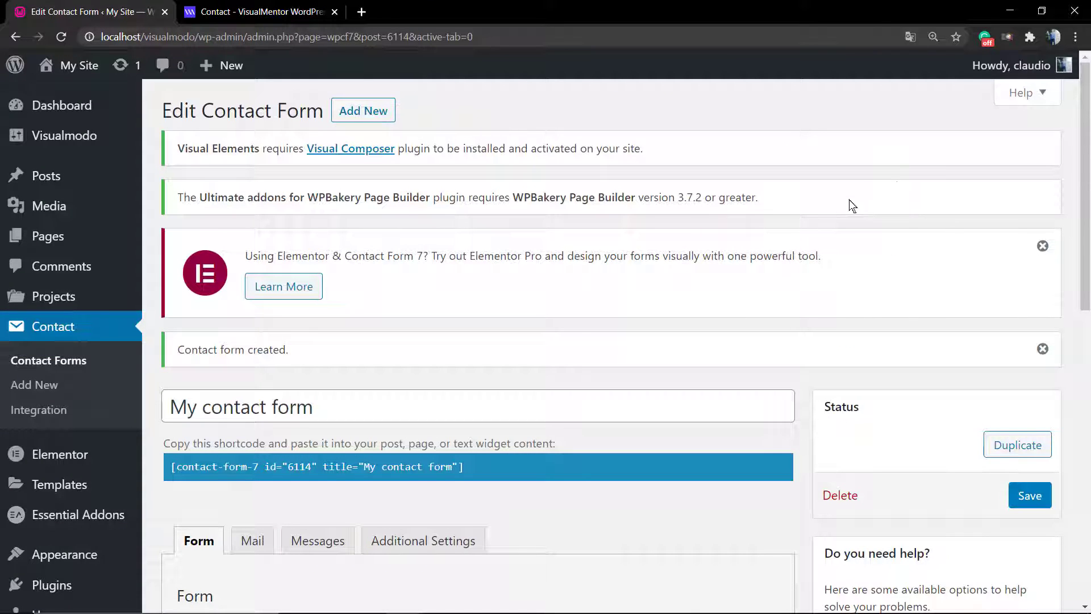
pyautogui.scroll(-3)
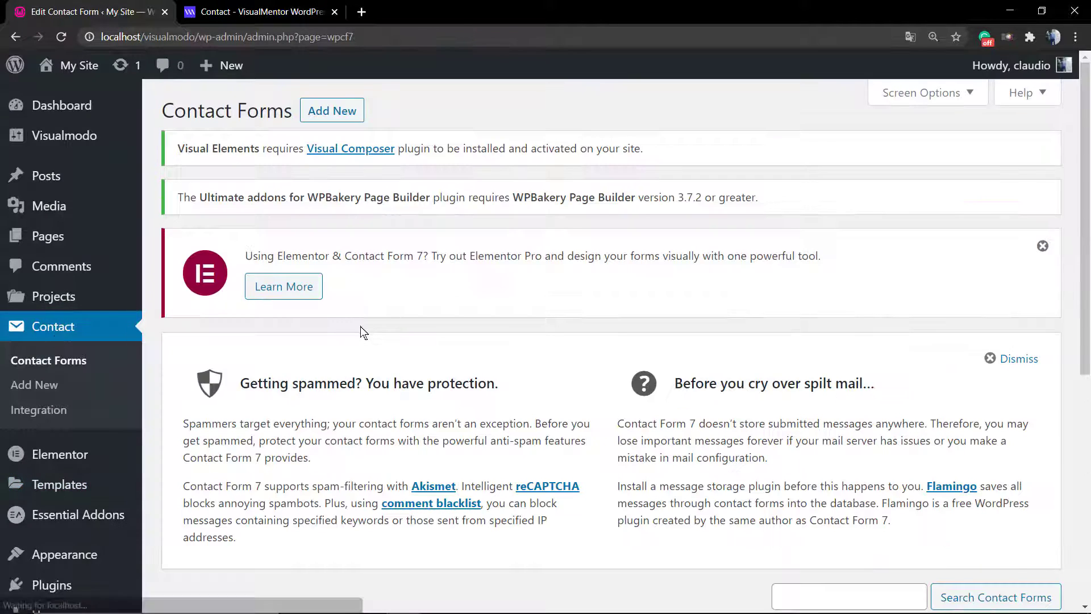
# Copy the 'My contact form' shortcode and start a new page.
pyautogui.scroll(-3)
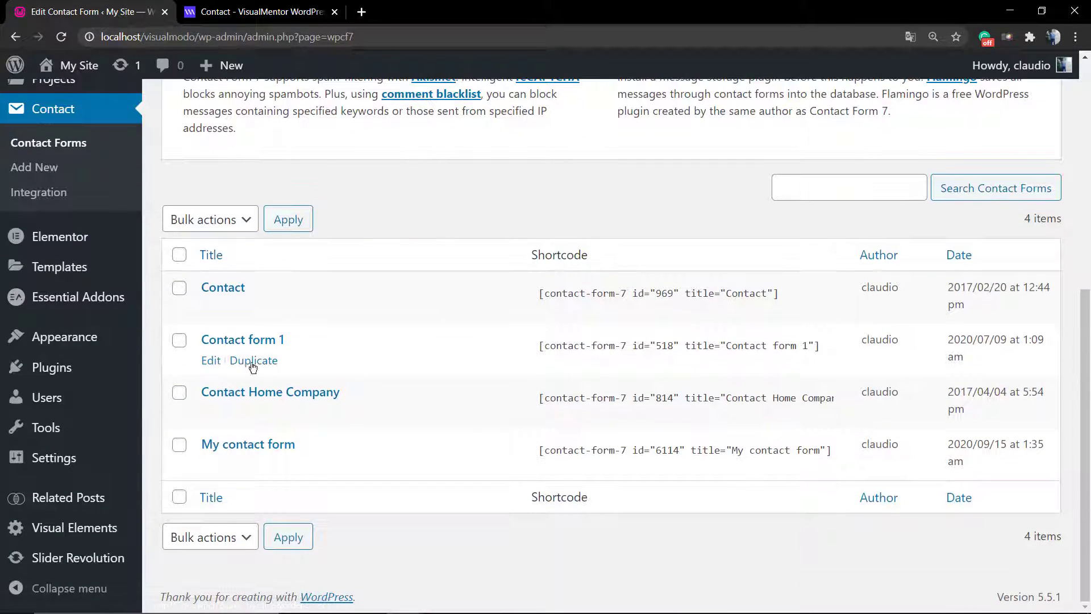
pyautogui.moveTo(248, 444)
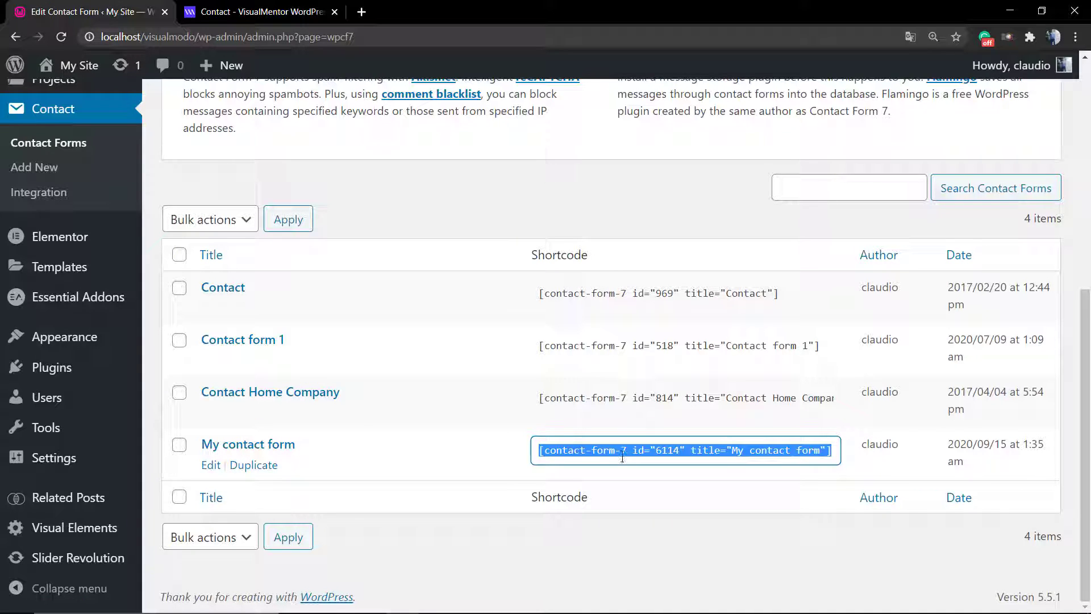
pyautogui.moveTo(164, 303)
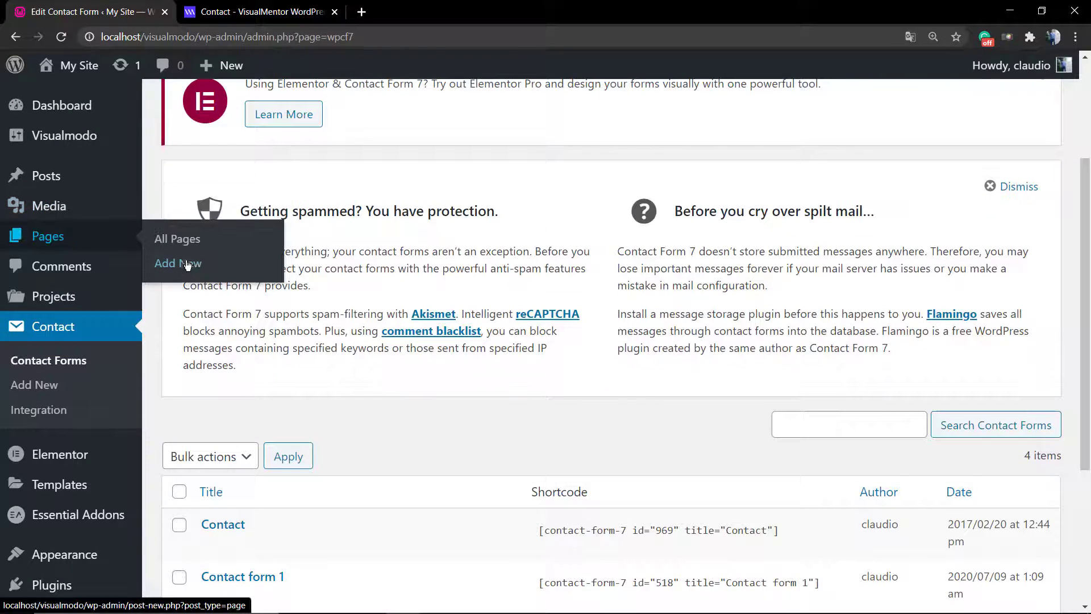
pyautogui.click(178, 263)
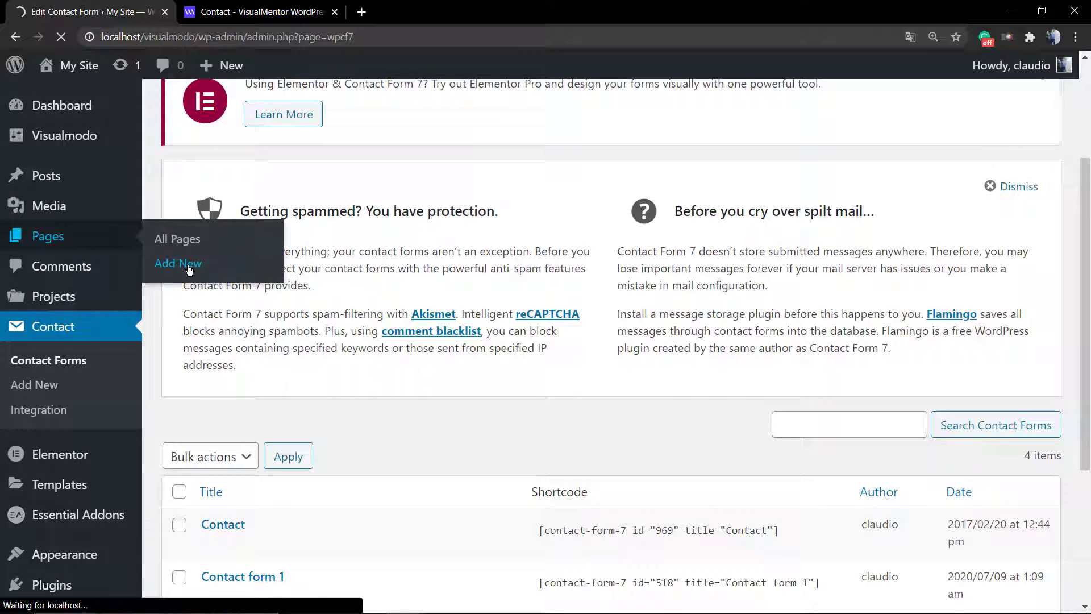
pyautogui.click(178, 263)
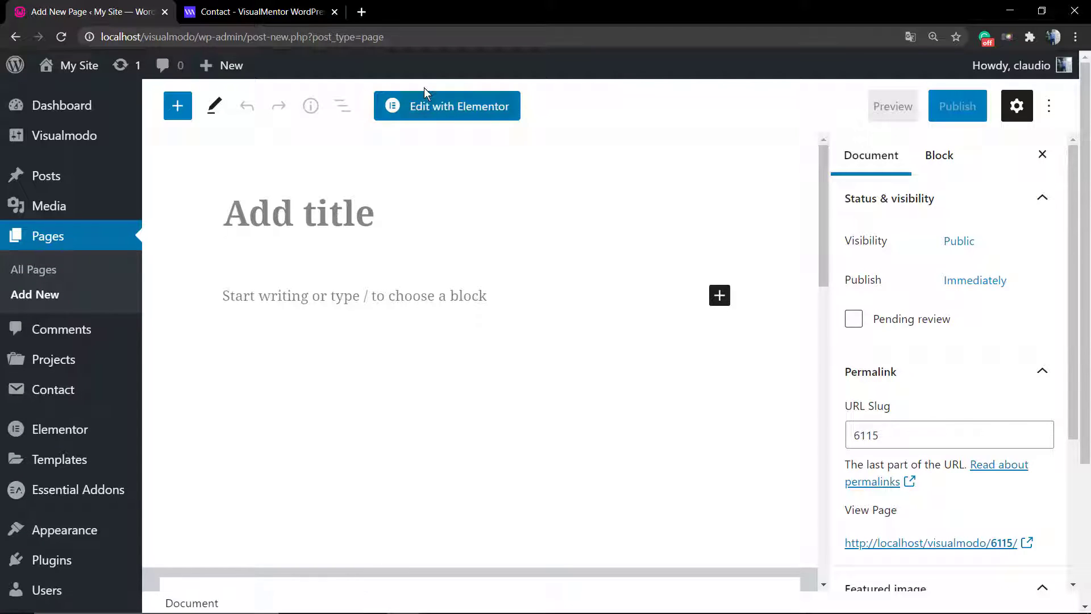
# Open the blank new page in the Elementor editor.
pyautogui.click(447, 106)
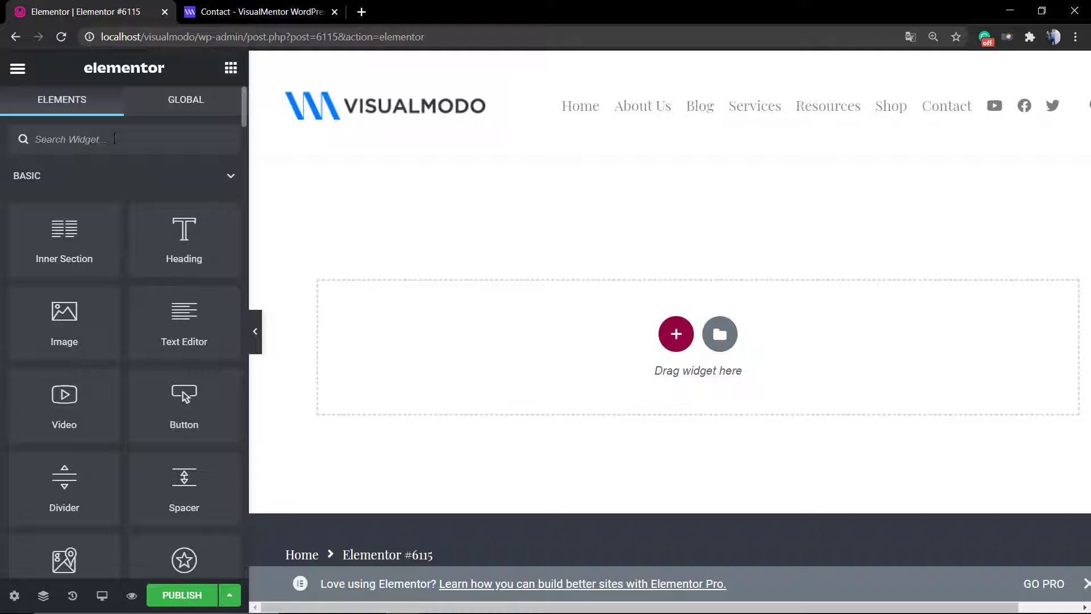
# Search widgets for 'google' and add a Google Map of the London Eye, London.
pyautogui.write('google')
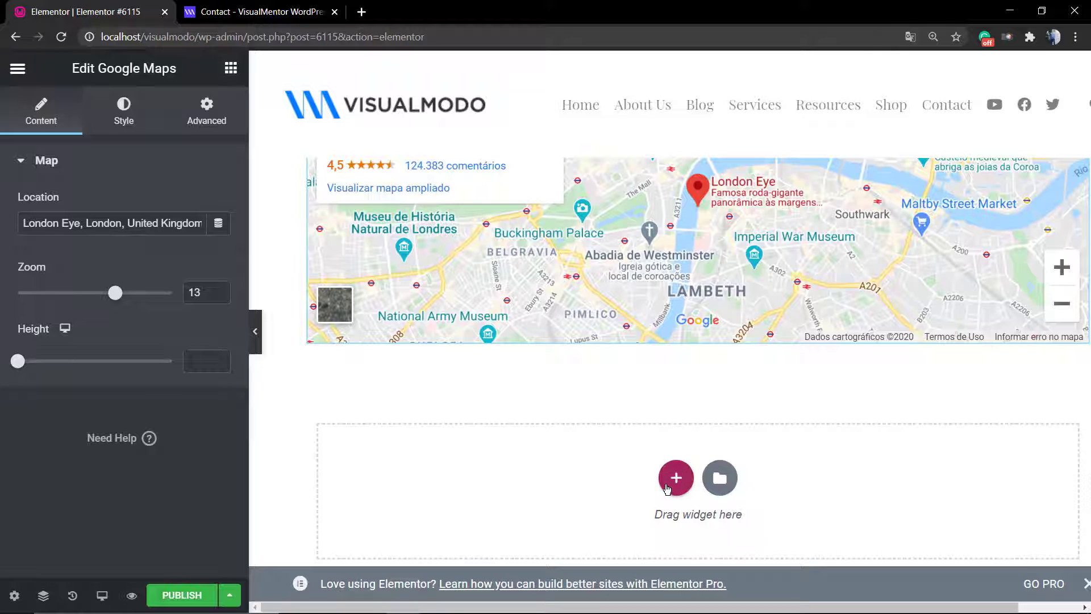
pyautogui.moveTo(989, 586)
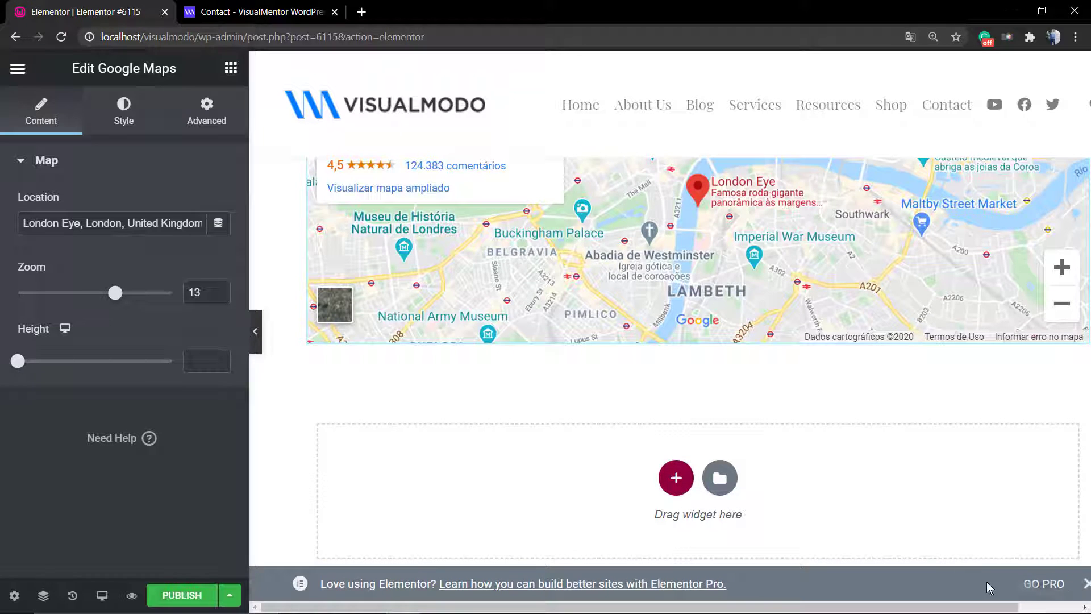
pyautogui.moveTo(304, 591)
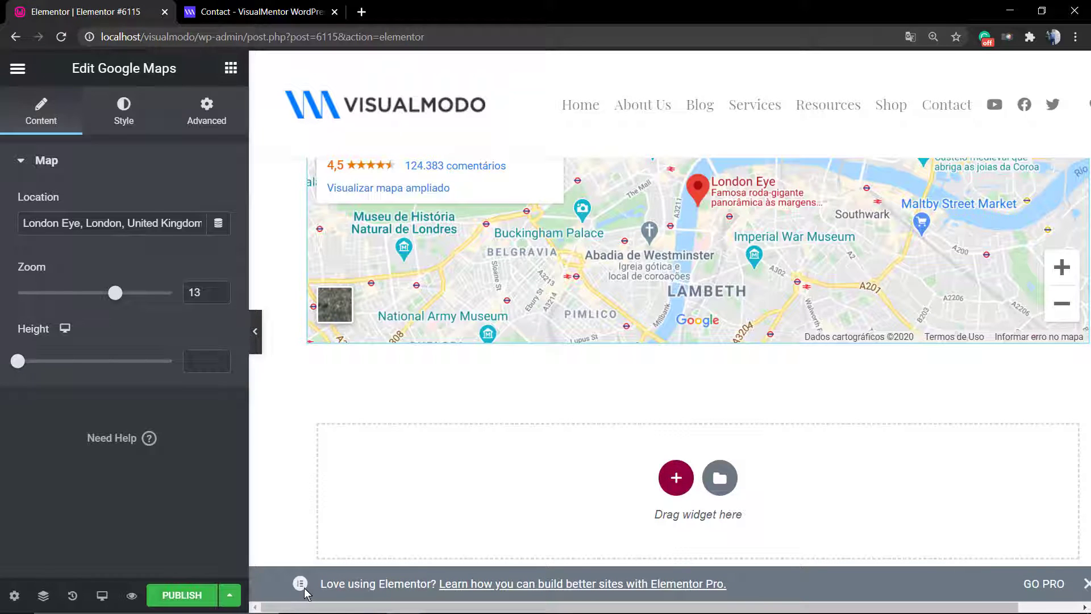
pyautogui.moveTo(1075, 588)
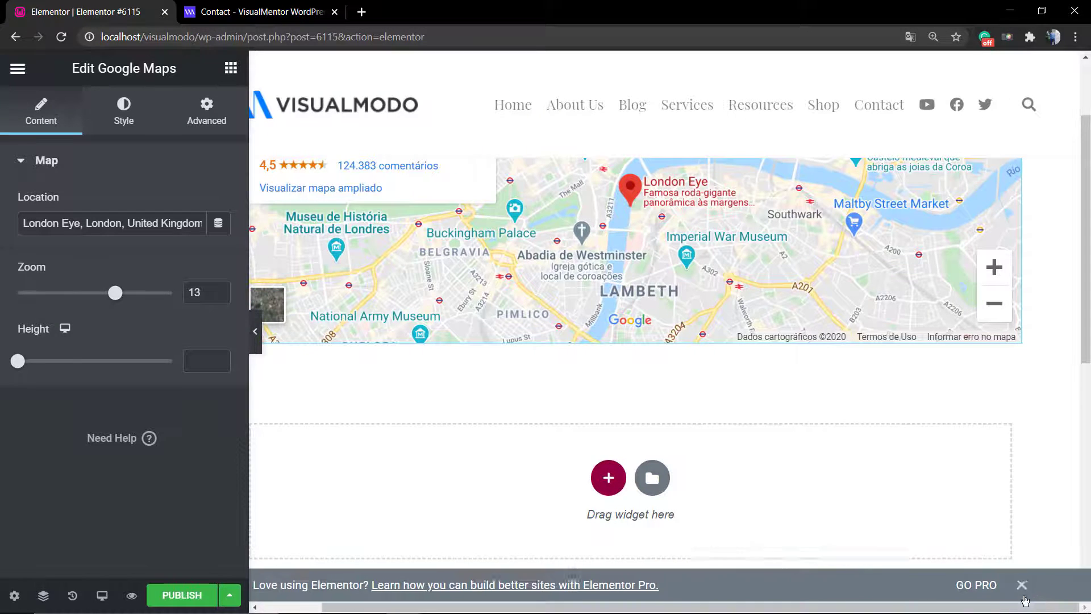
# Dismiss the Pro banner and add a new section below the map, back at Elements.
pyautogui.click(1021, 584)
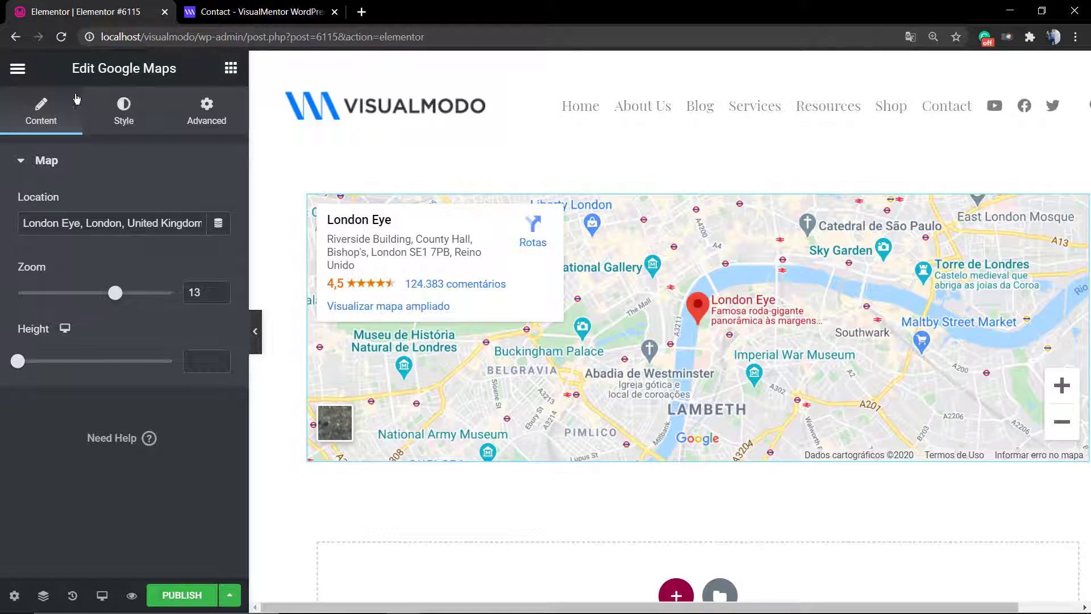
pyautogui.scroll(-3)
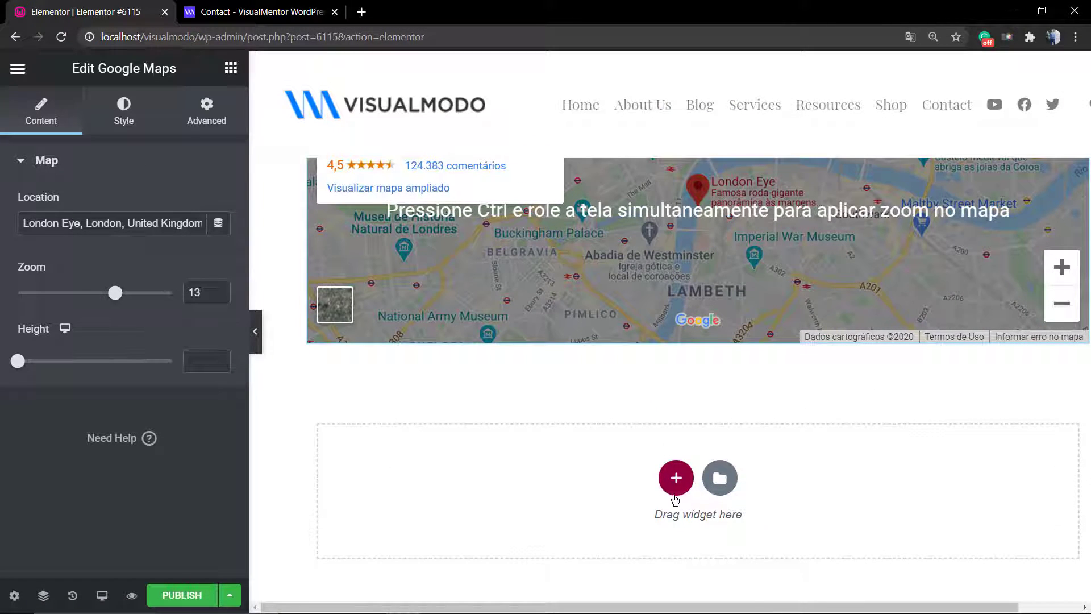
pyautogui.click(674, 477)
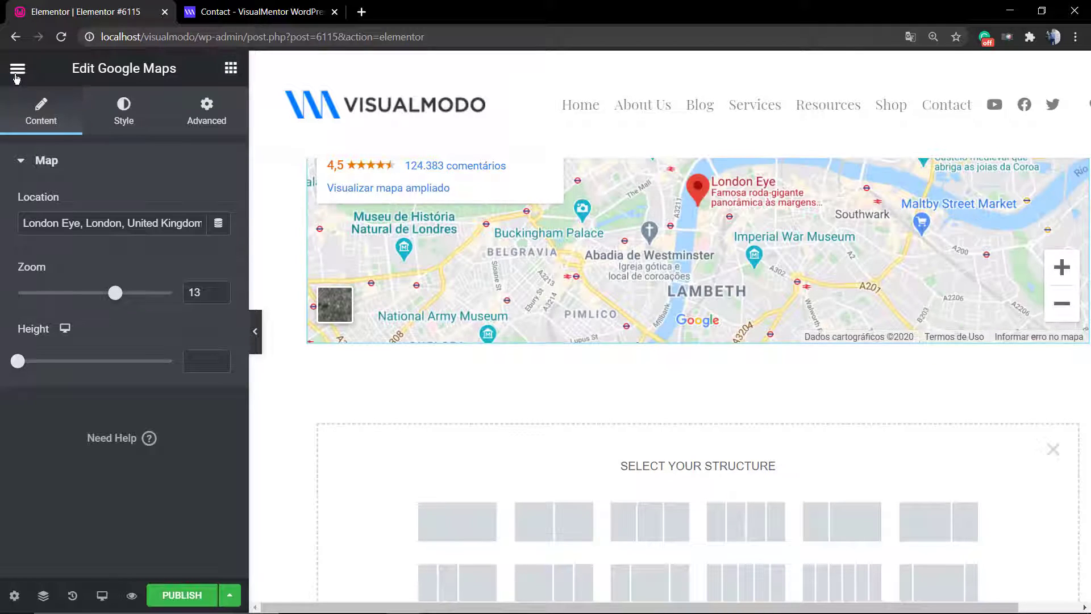
pyautogui.click(17, 69)
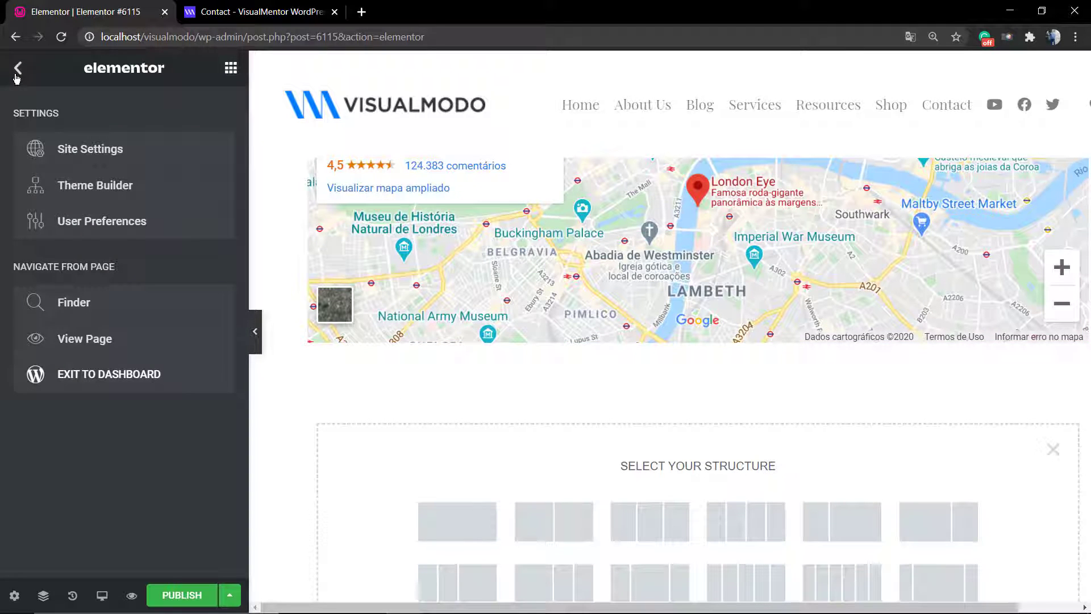
pyautogui.click(18, 68)
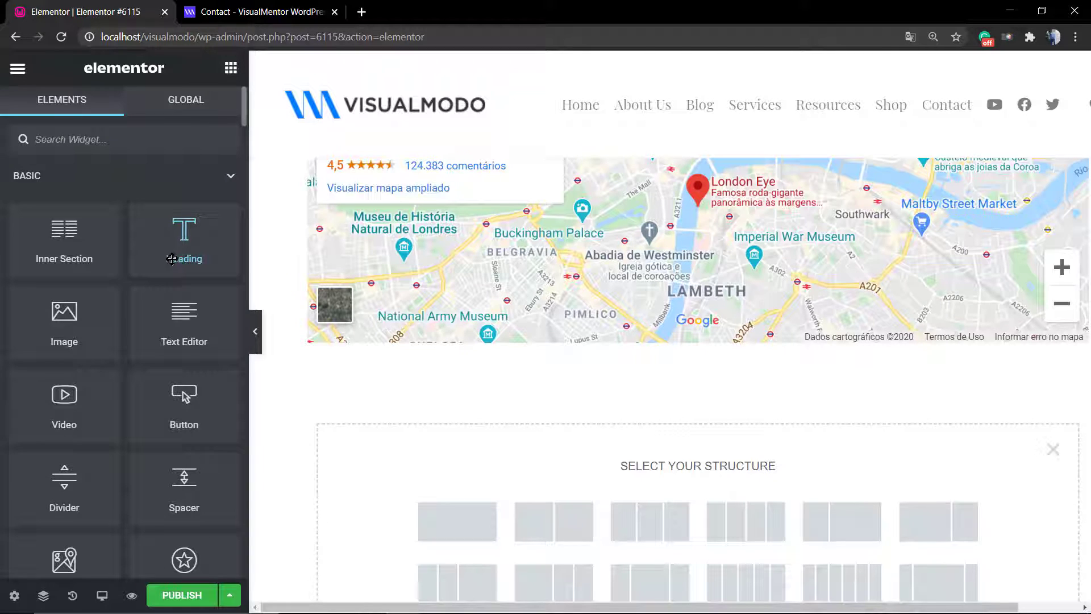
pyautogui.moveTo(100, 165)
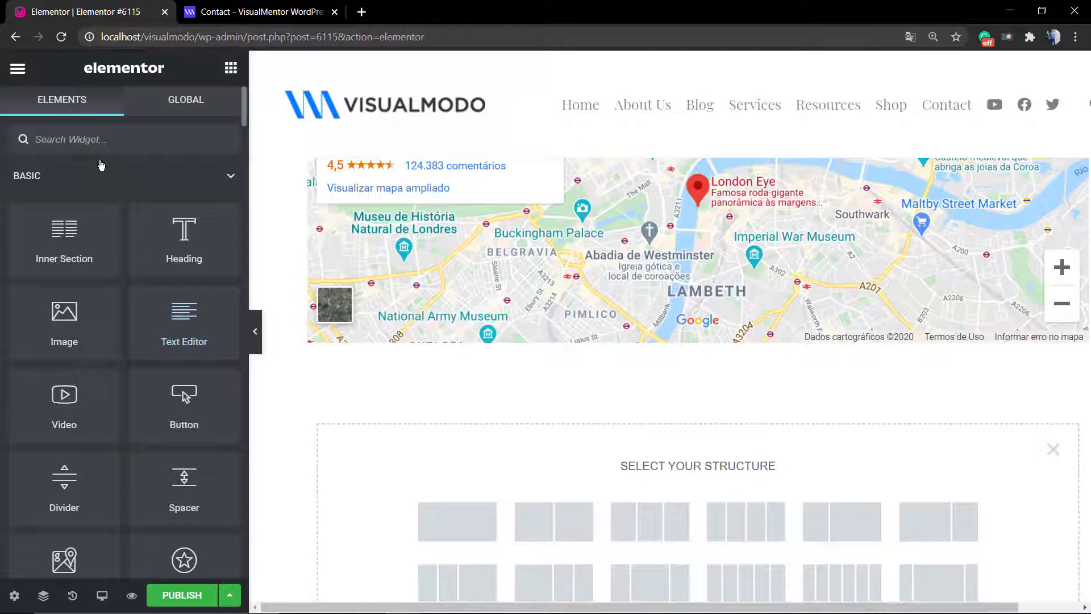
# Add a Shortcode widget holding the 'My contact form' shortcode under the map.
pyautogui.write('sho')
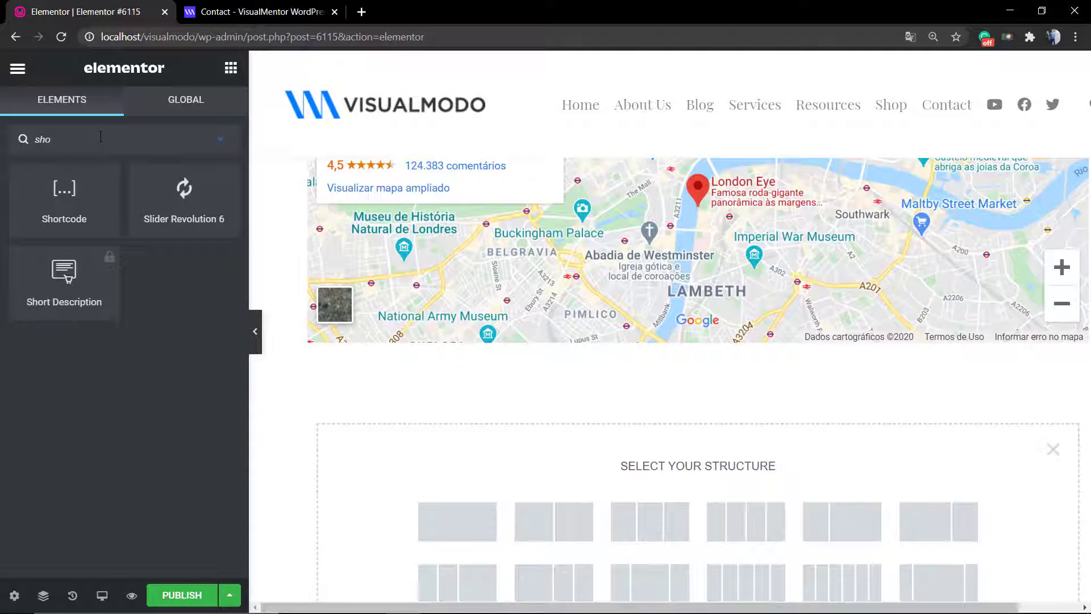
pyautogui.moveTo(63, 188)
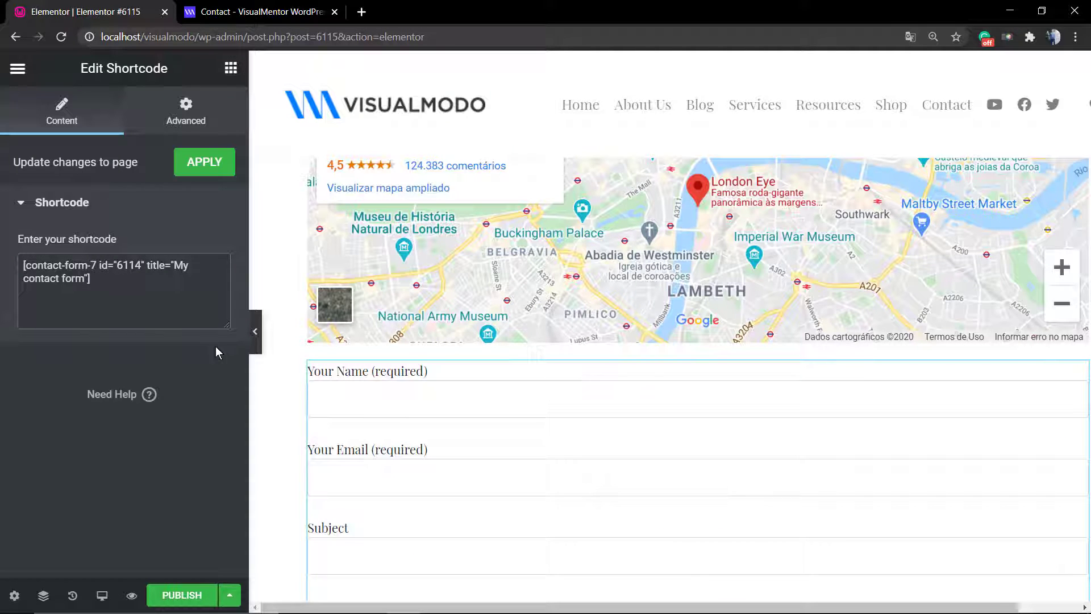
pyautogui.scroll(-3)
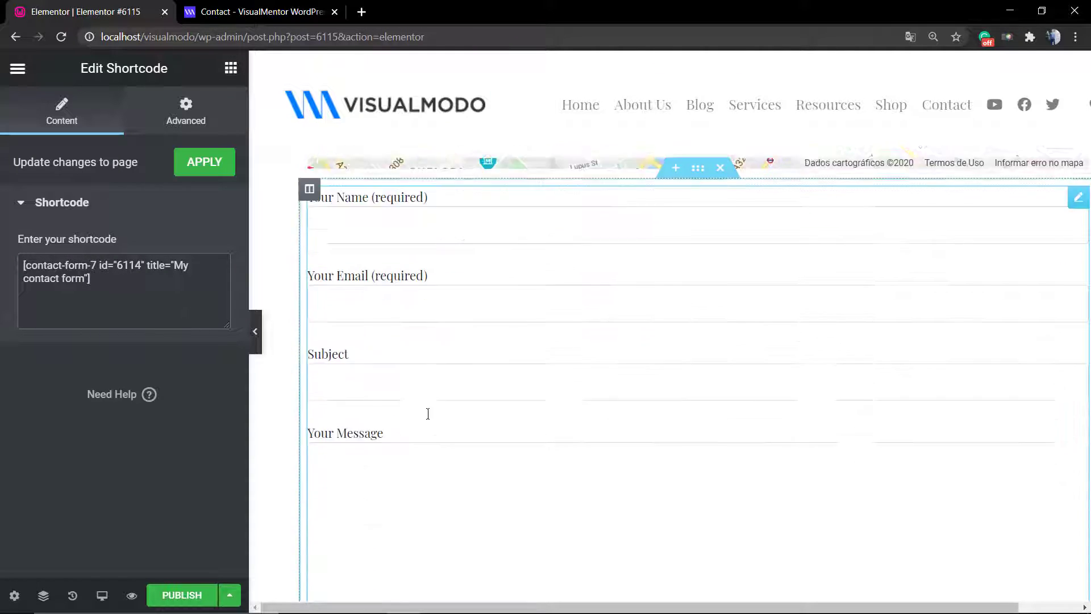
pyautogui.scroll(3)
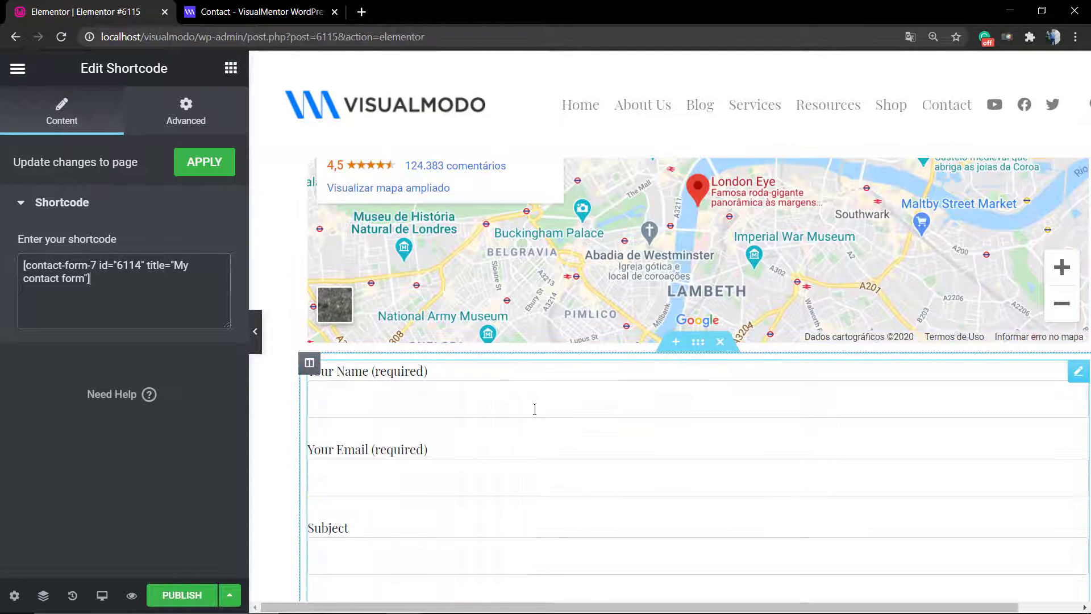
pyautogui.click(185, 111)
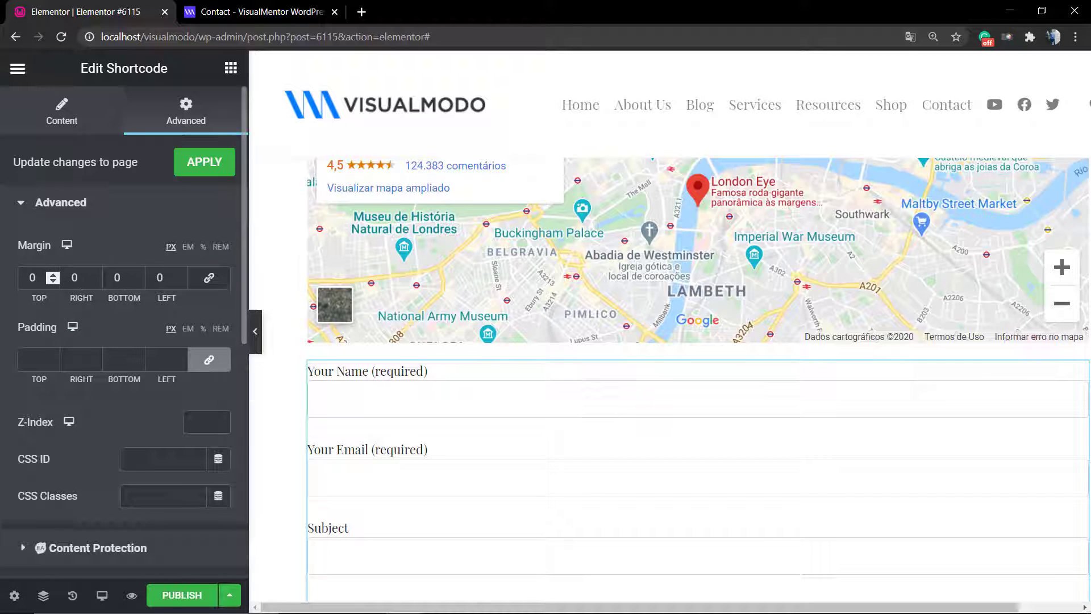
# Set the form's top margin to 27 px, publish the page and view it live.
pyautogui.click(53, 273)
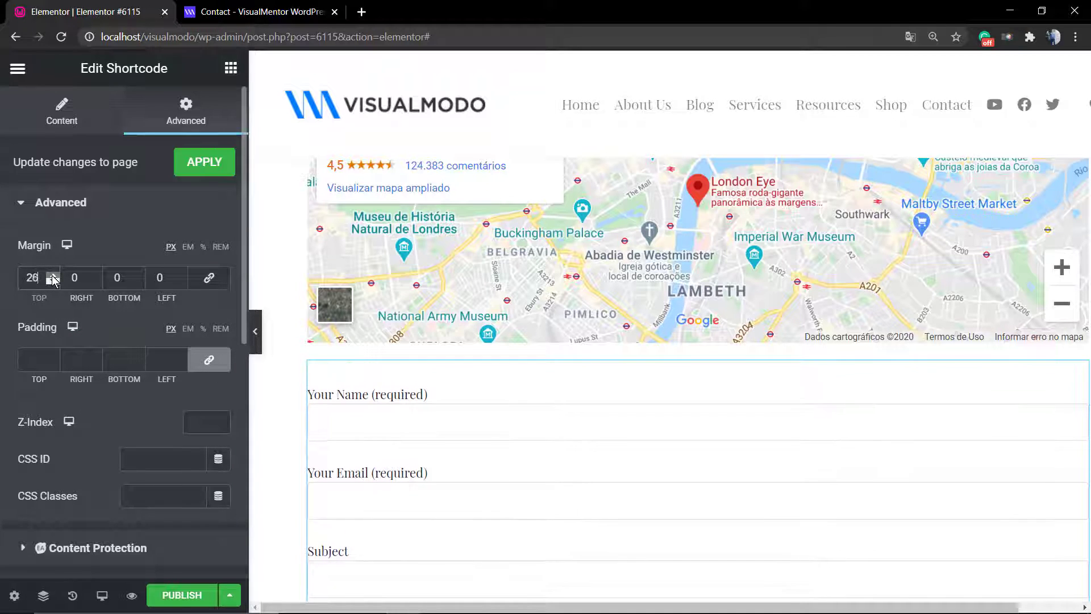
pyautogui.click(59, 274)
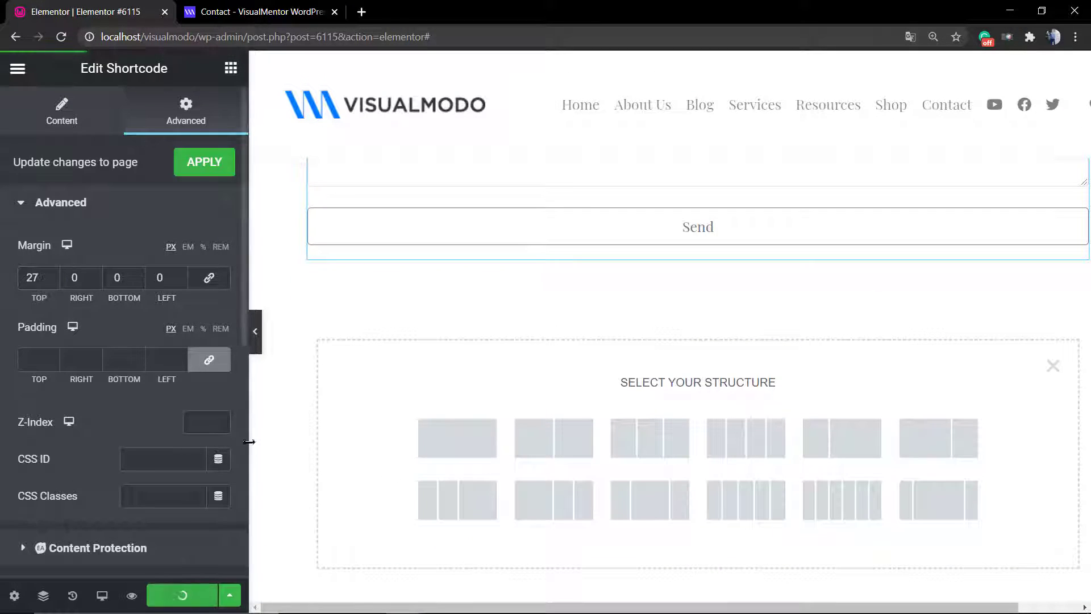
pyautogui.click(180, 595)
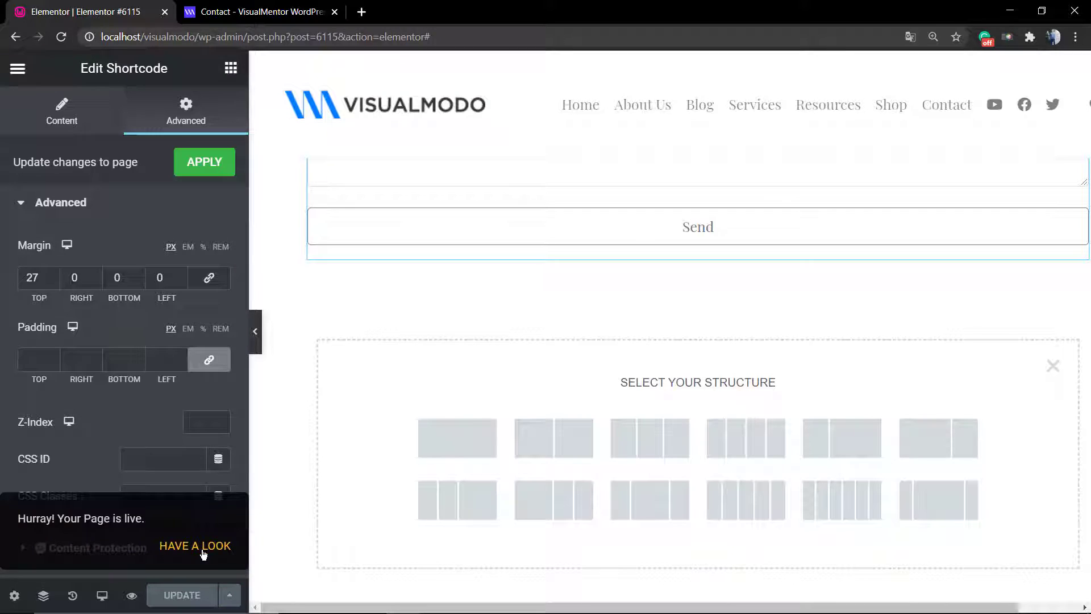
pyautogui.click(195, 546)
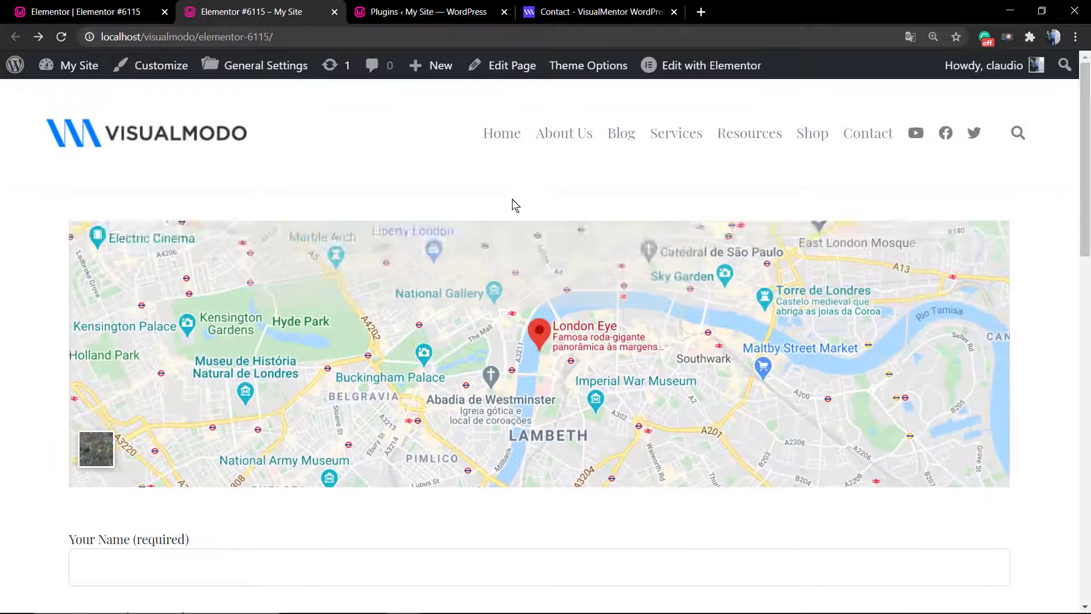
# Scroll the live page to check the London Eye map, contact form and Send button.
pyautogui.scroll(-3)
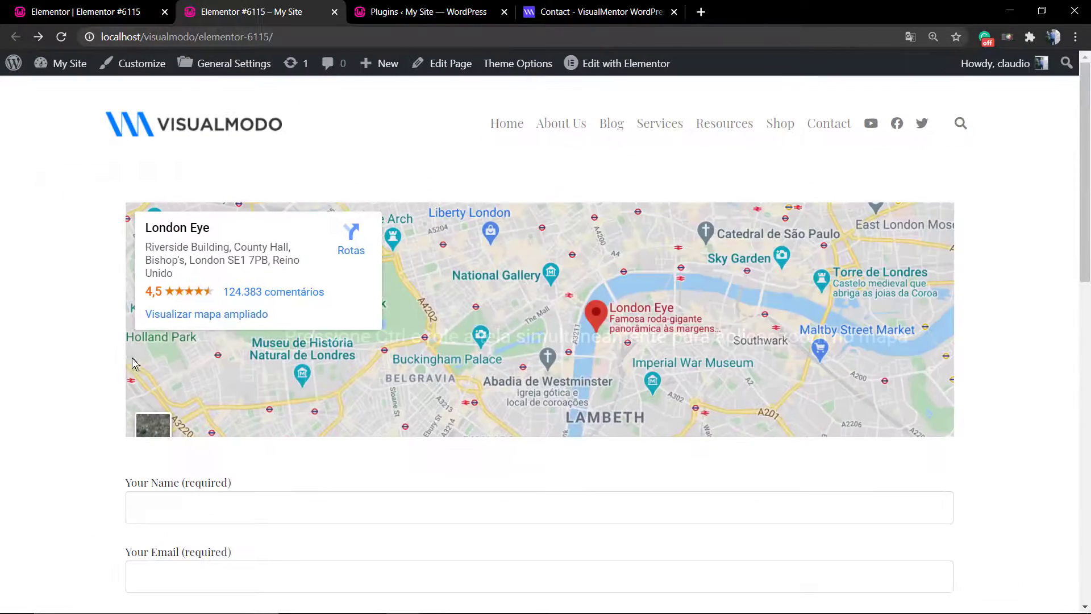
pyautogui.scroll(-3)
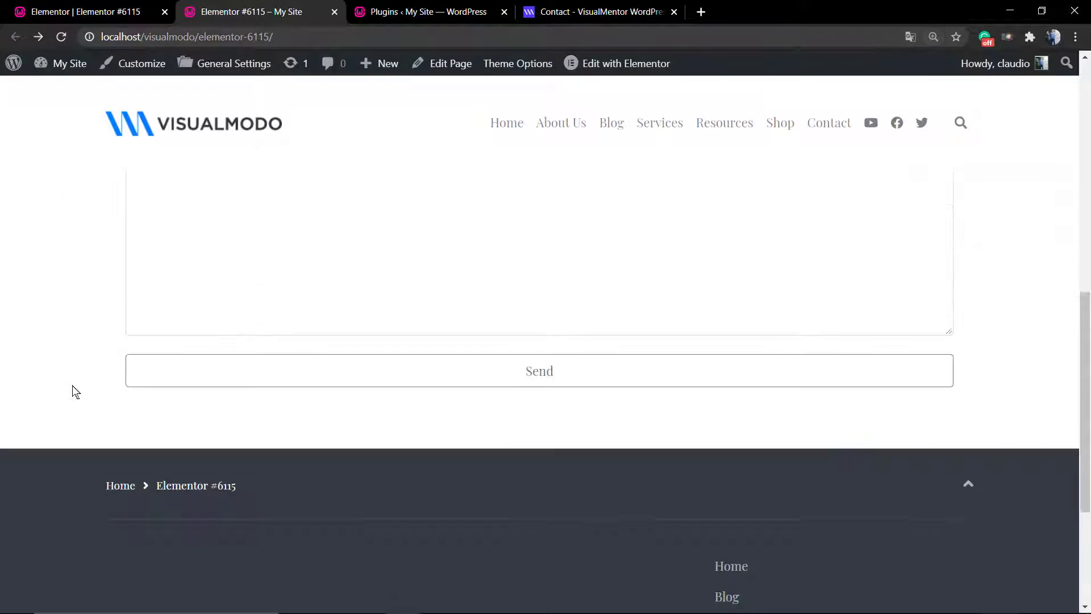
pyautogui.scroll(3)
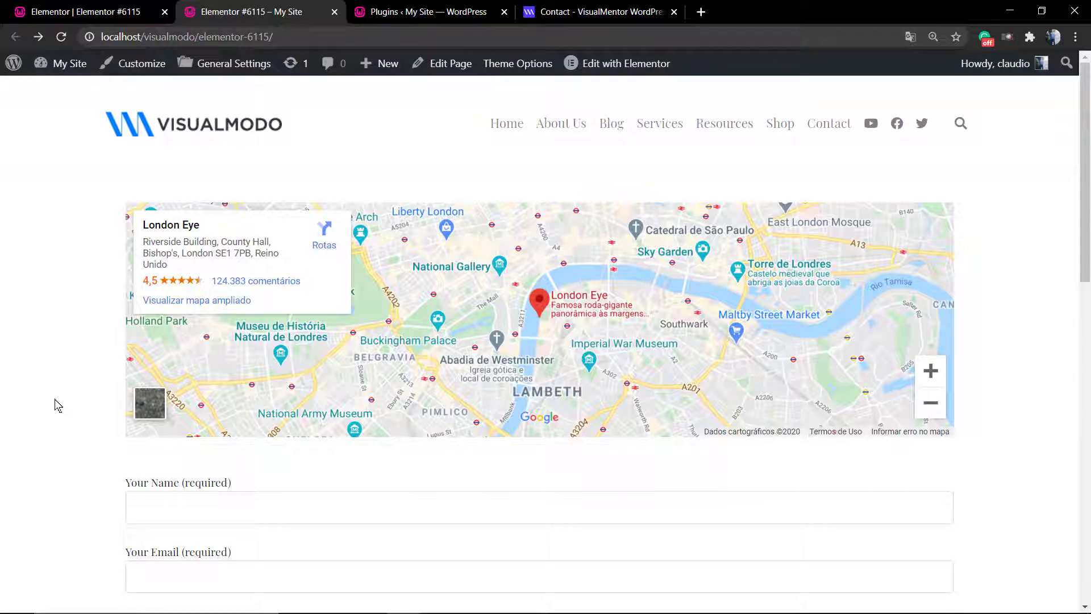